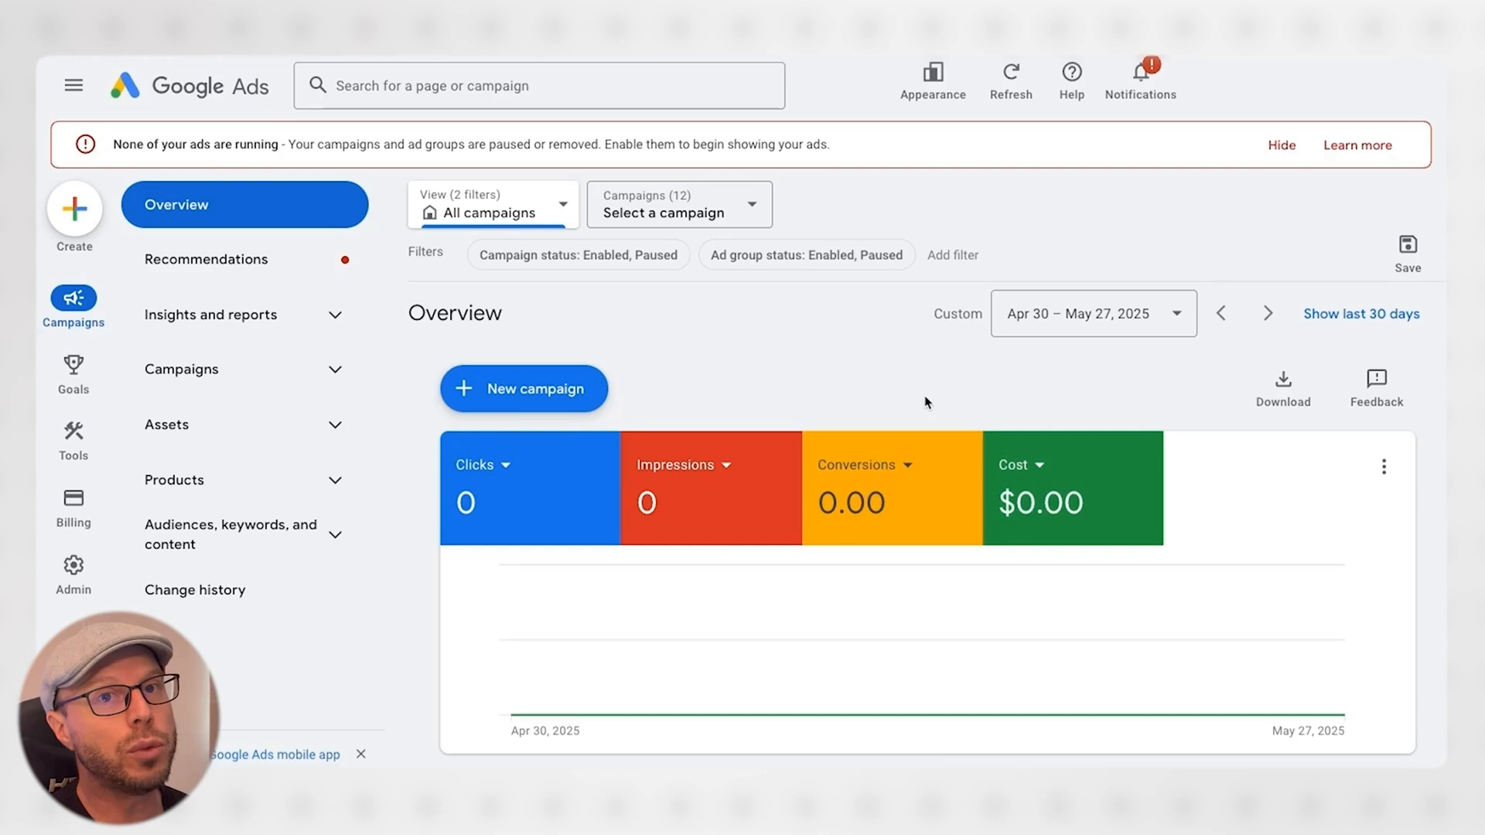
{"action": "mouse_move", "coordinate": [879, 222]}
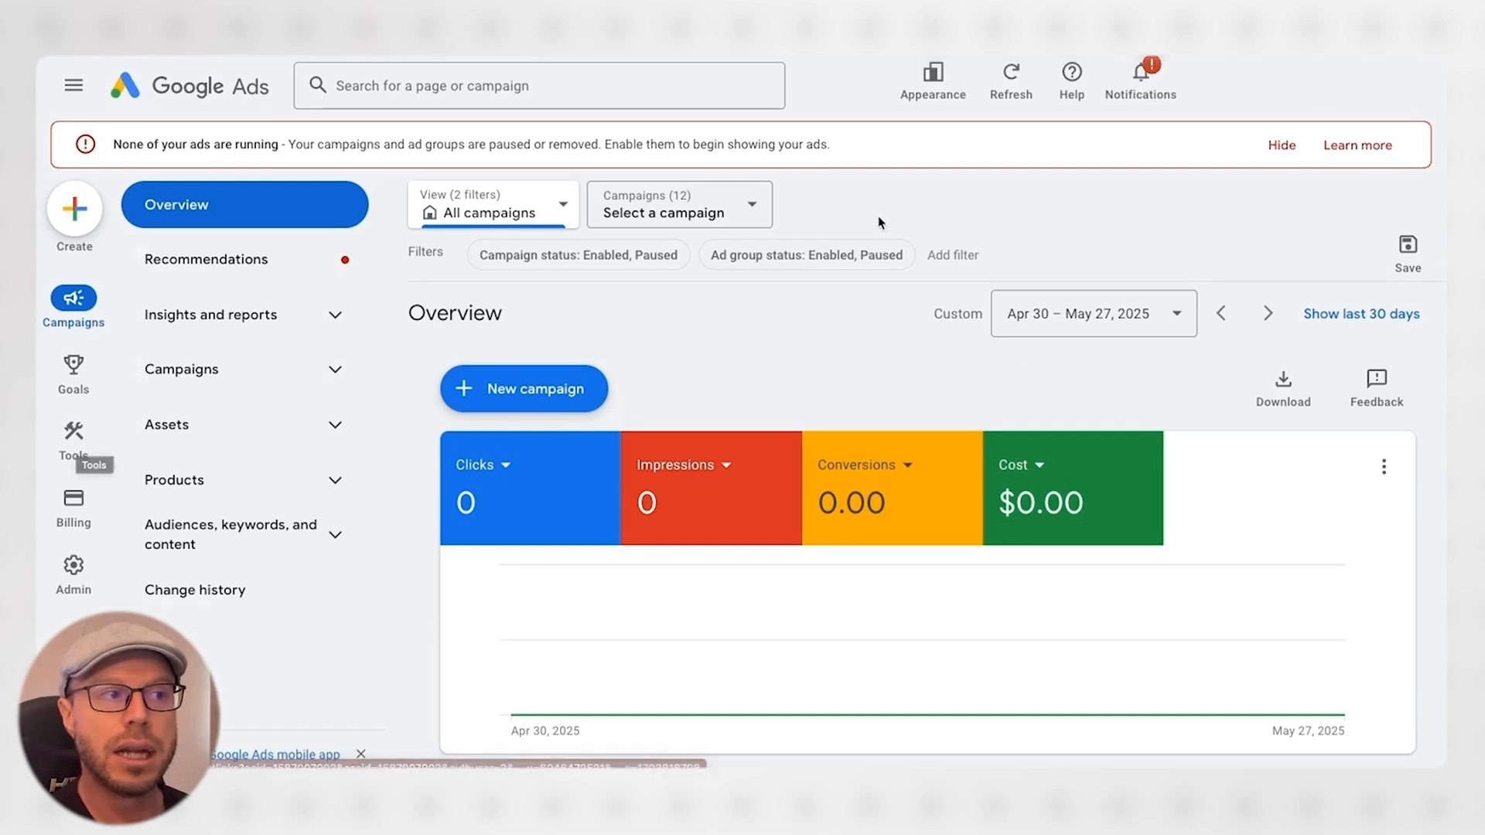
Step: From Data manager, start connecting a product and choose Google Merchant Center to reach its linking options
{"action": "left_click", "coordinate": [72, 433]}
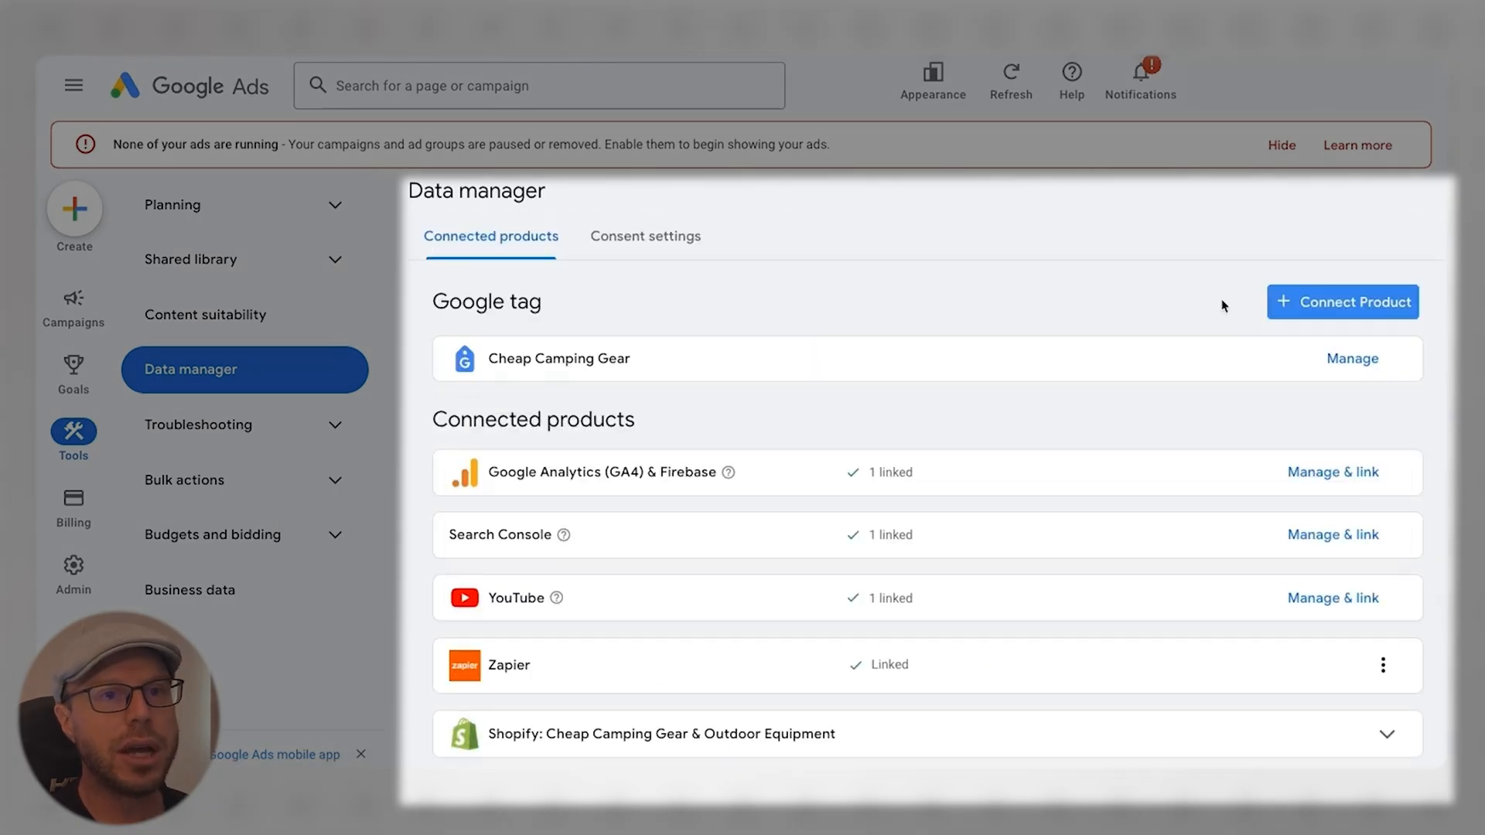
{"action": "left_click", "coordinate": [1343, 302]}
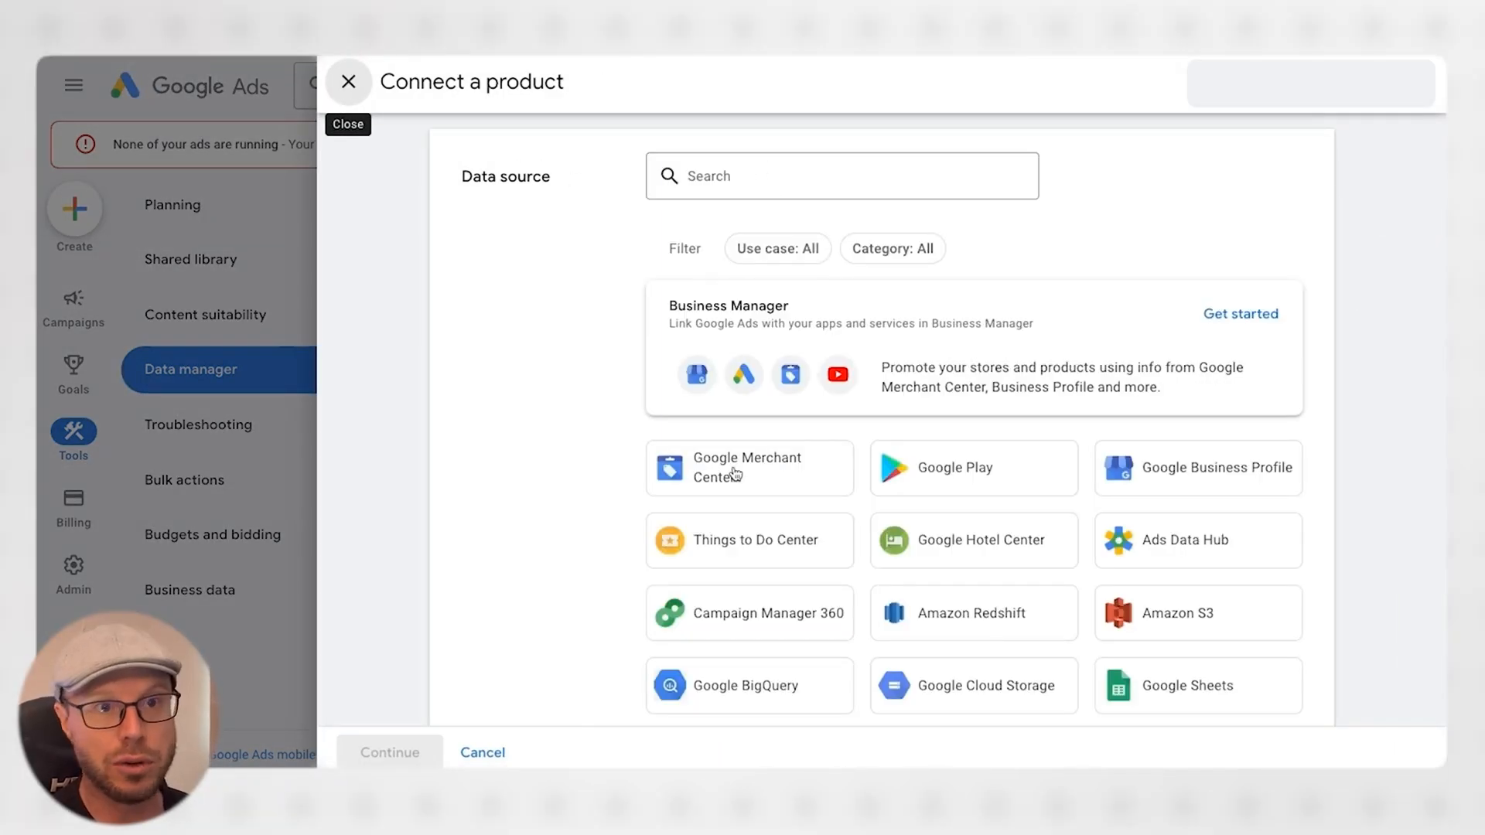
{"action": "left_click", "coordinate": [349, 82]}
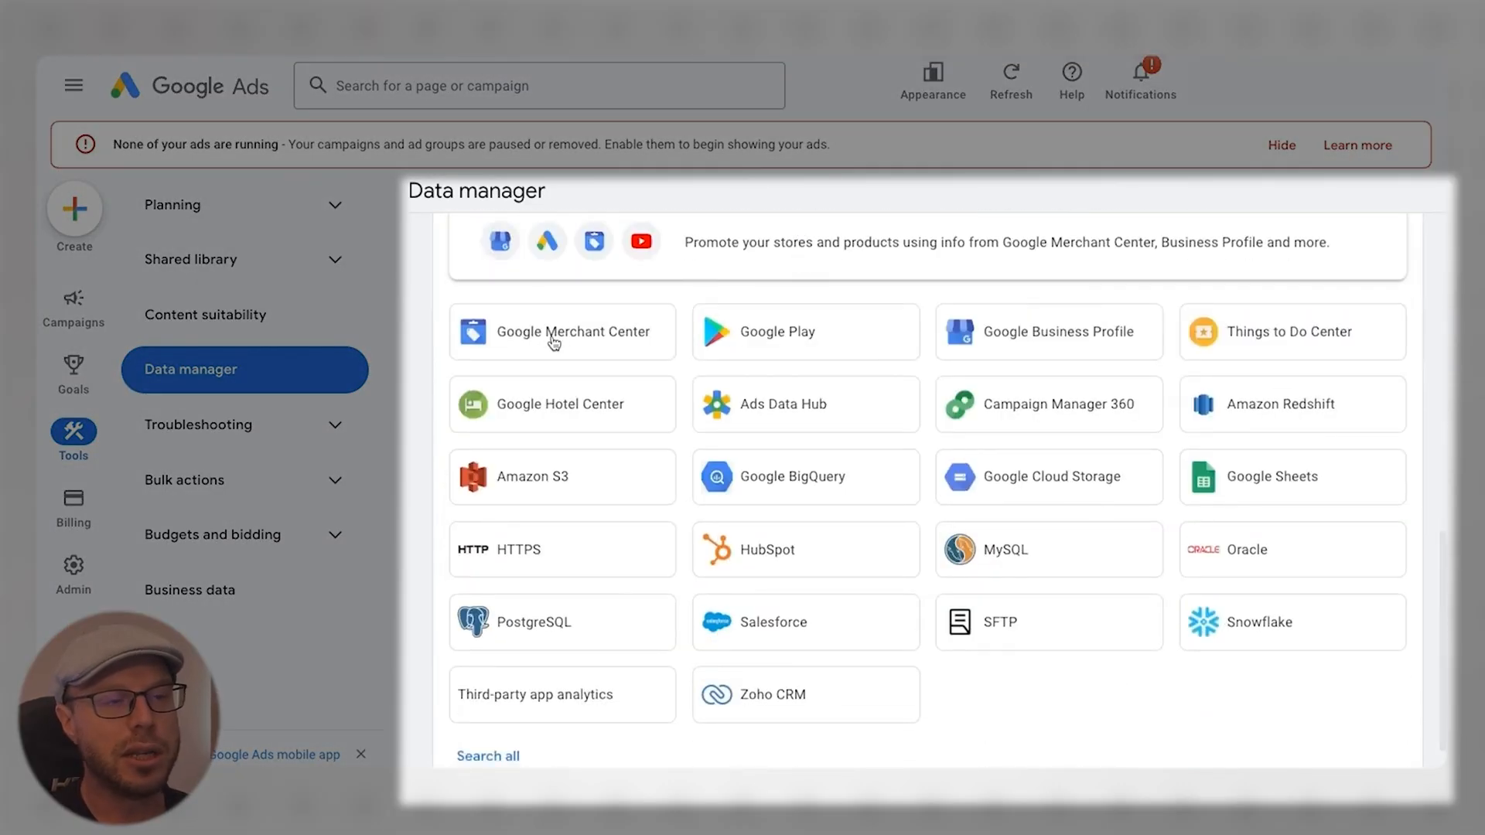
{"action": "left_click", "coordinate": [562, 331]}
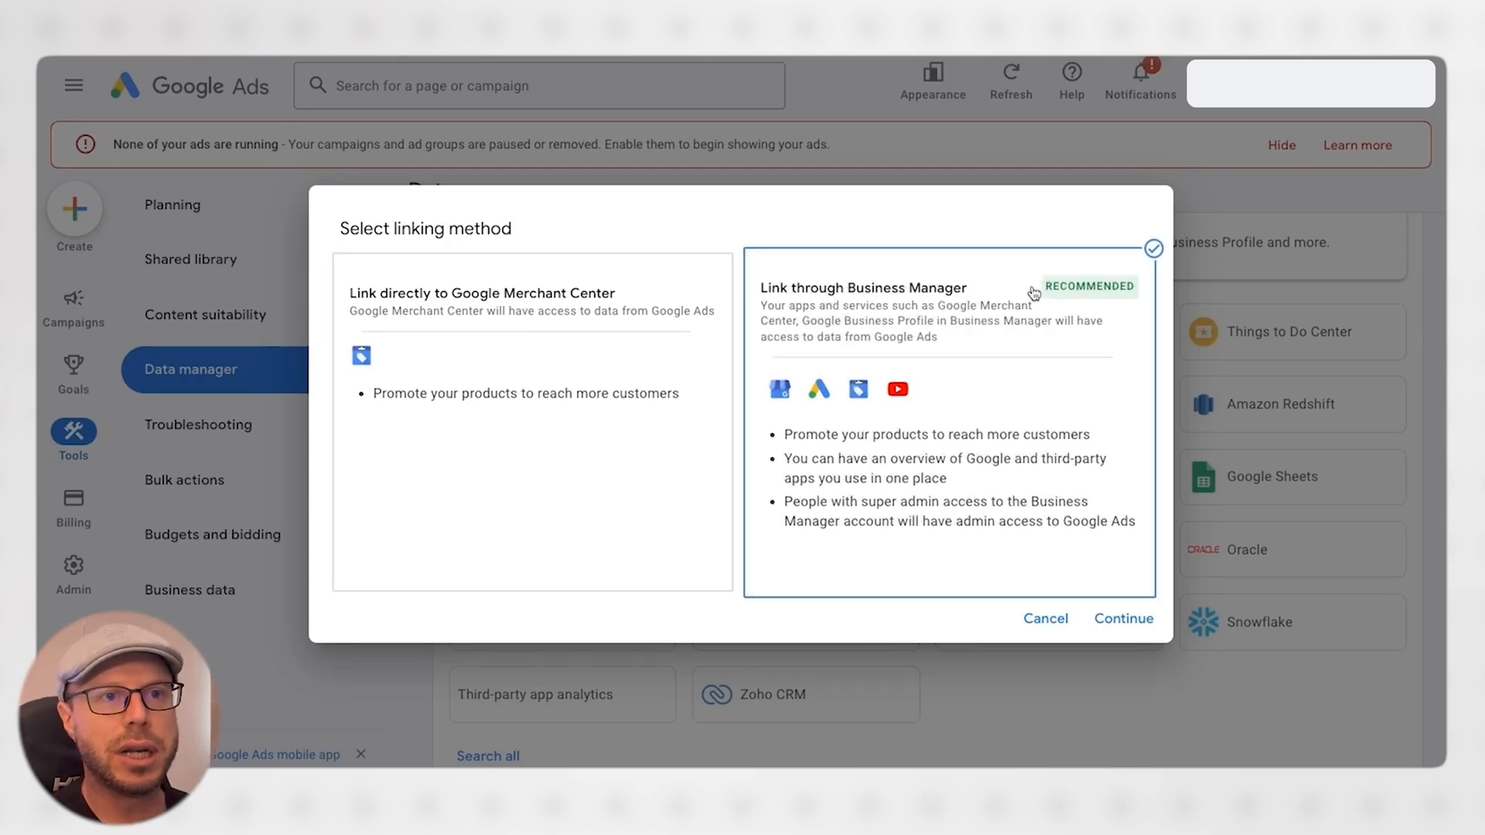
{"action": "mouse_move", "coordinate": [1022, 464]}
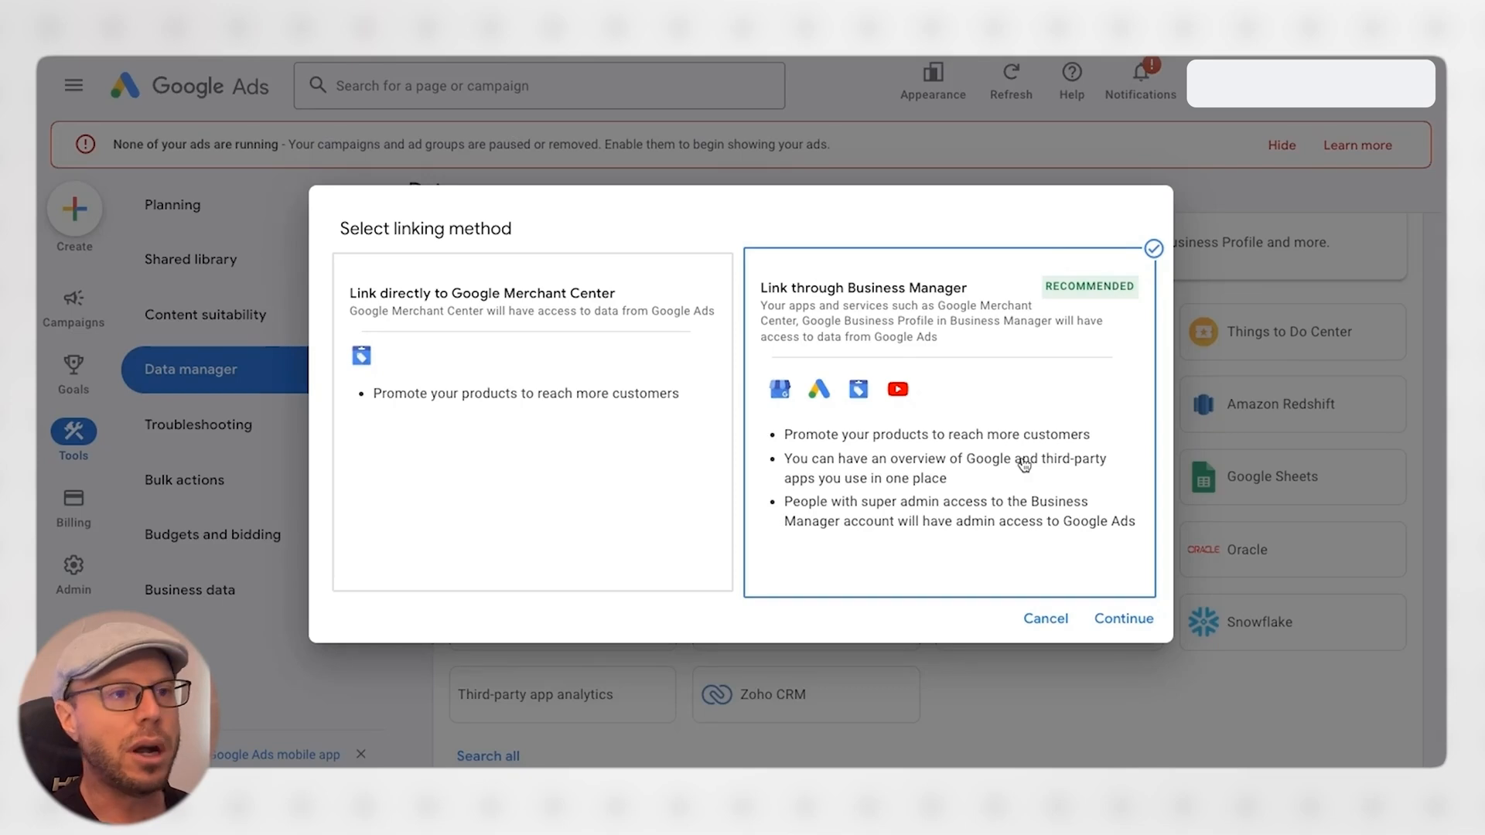
{"action": "mouse_move", "coordinate": [950, 407]}
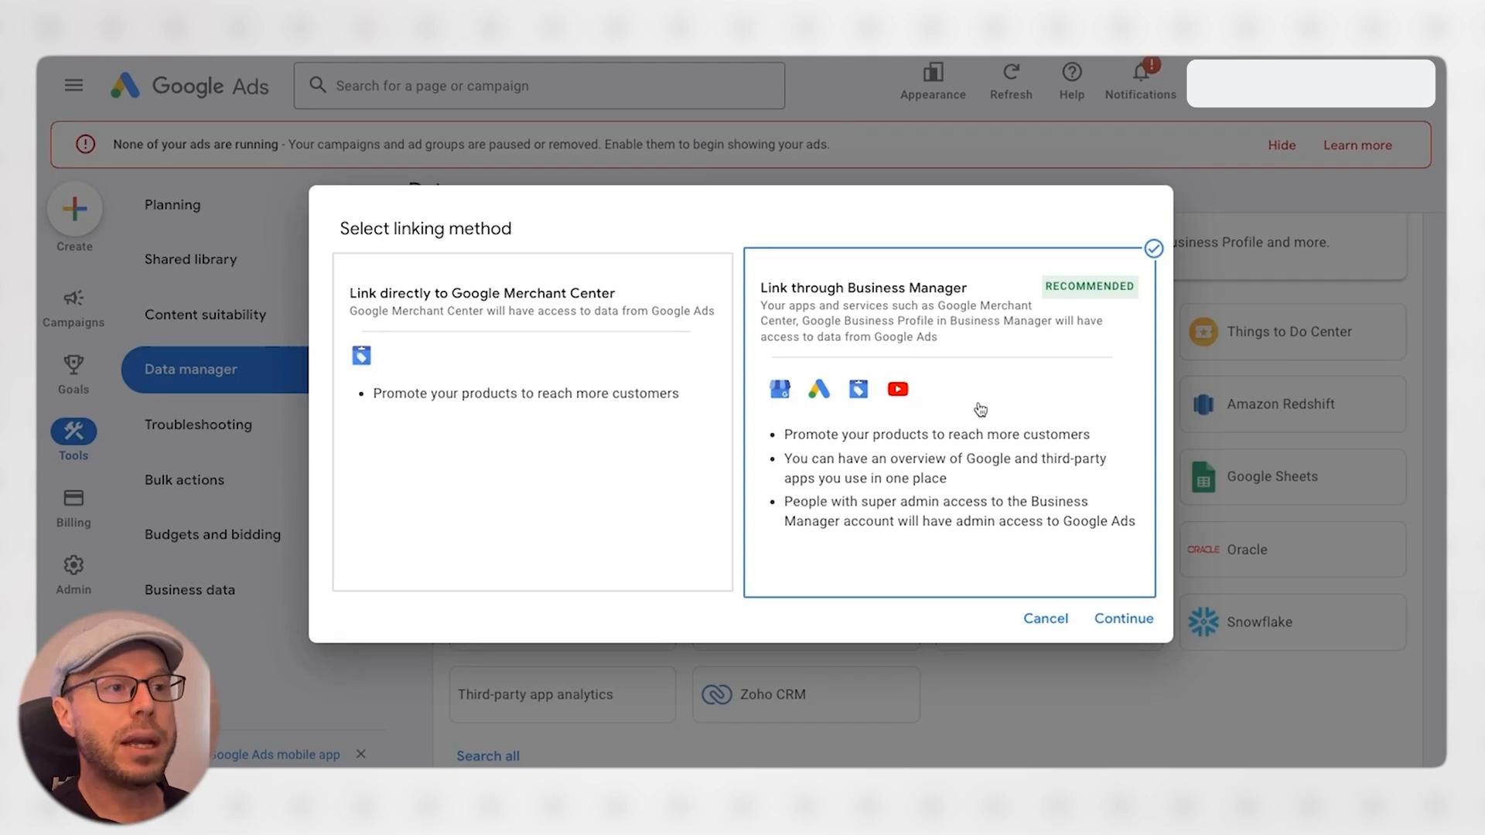
Step: Continue with Link through Business Manager and advance to the review step without linking
{"action": "left_click", "coordinate": [1123, 619]}
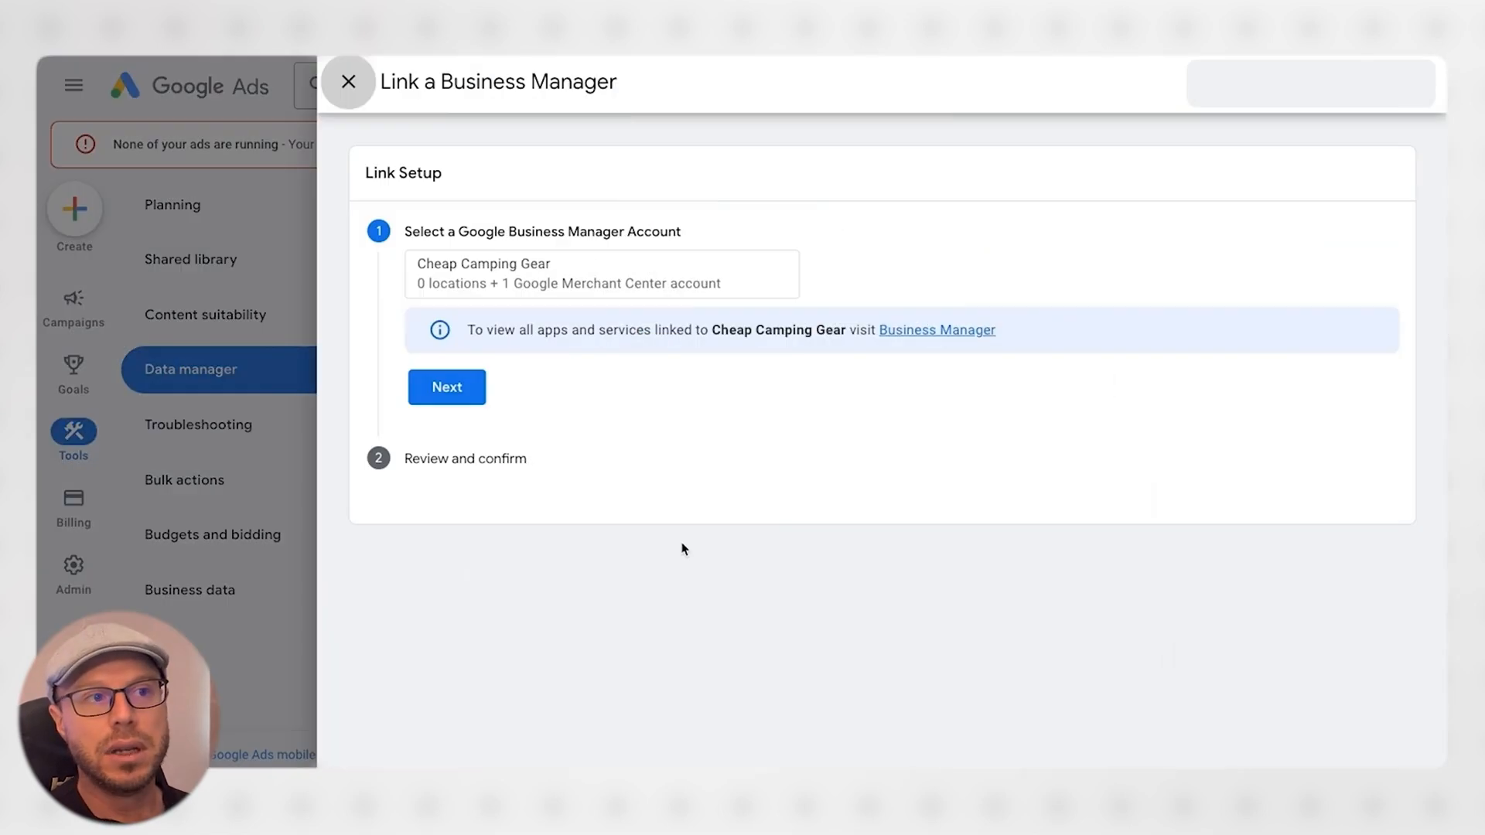
{"action": "left_click", "coordinate": [446, 387]}
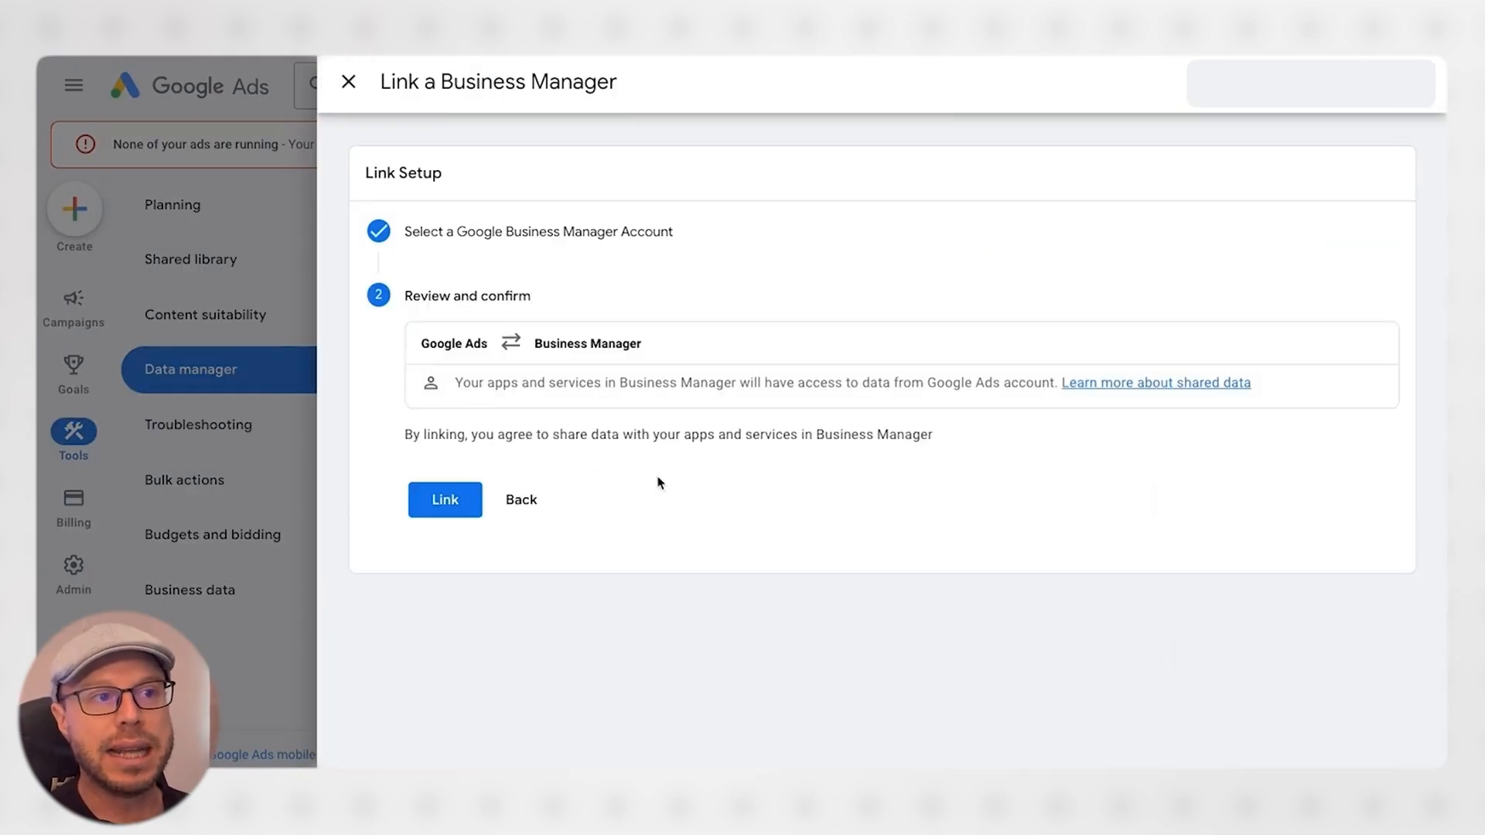
{"action": "mouse_move", "coordinate": [523, 376]}
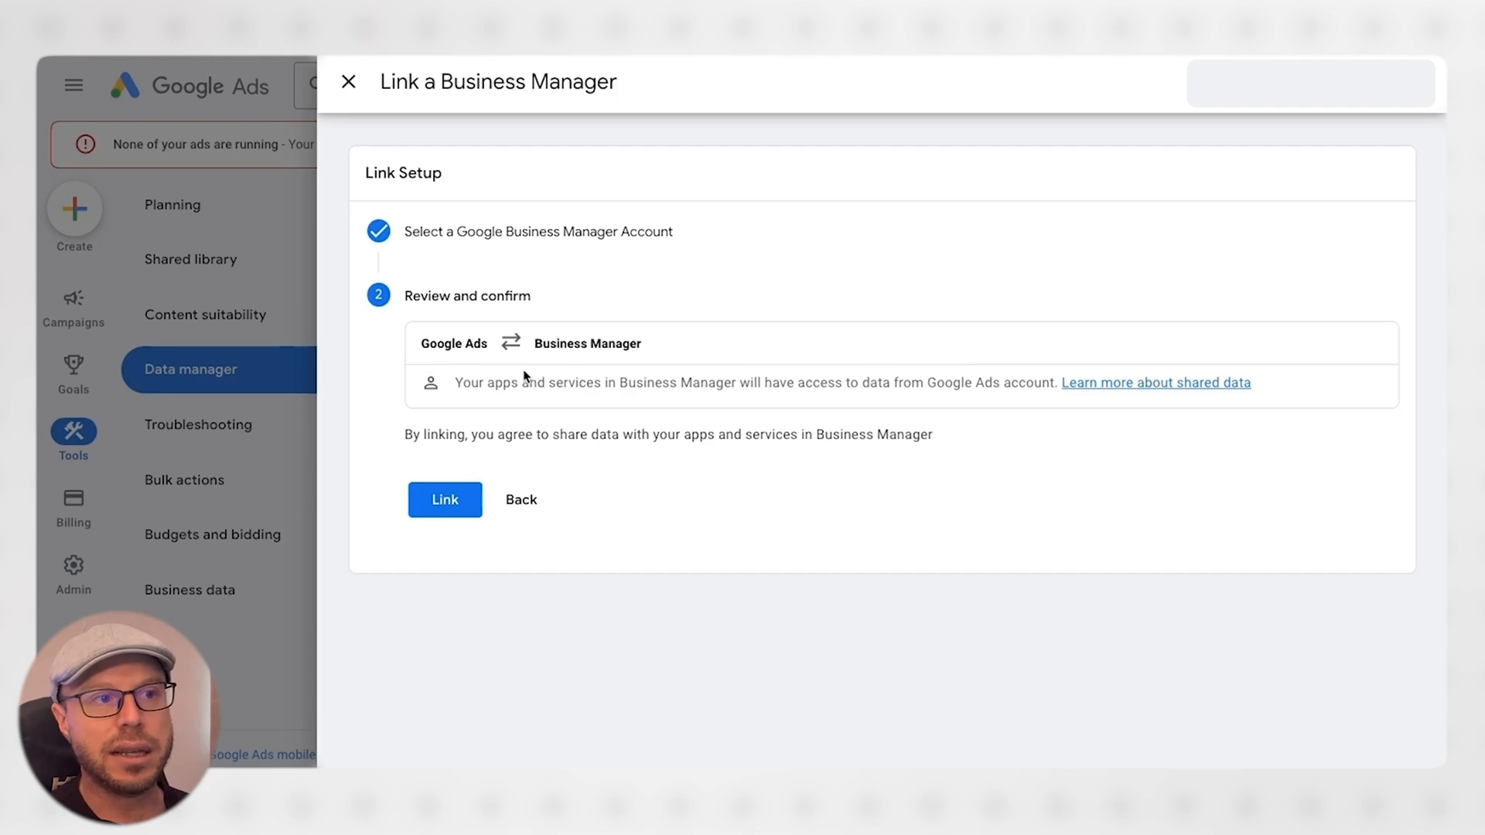
{"action": "mouse_move", "coordinate": [447, 353]}
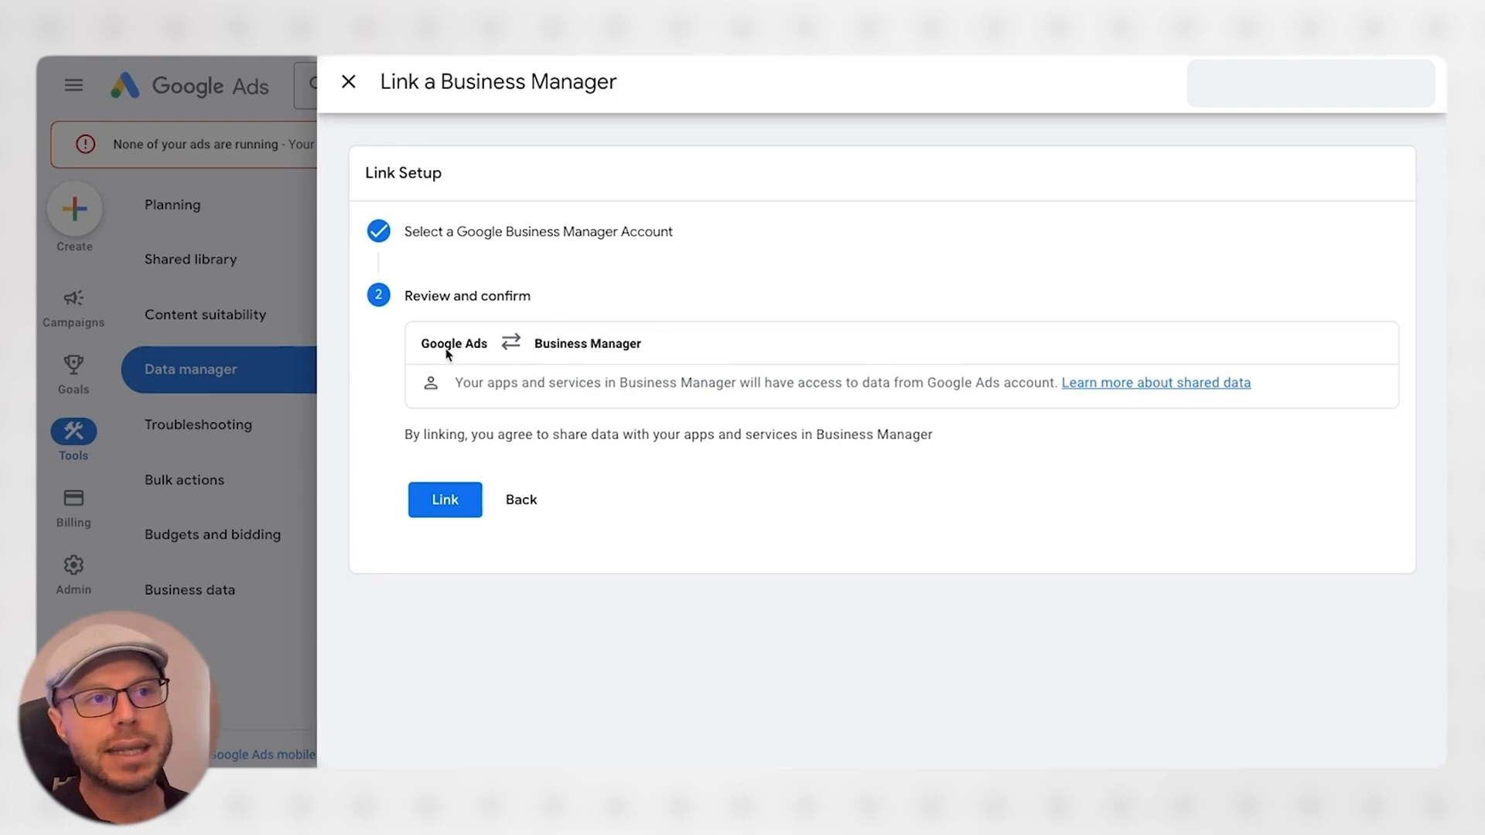
{"action": "mouse_move", "coordinate": [600, 362]}
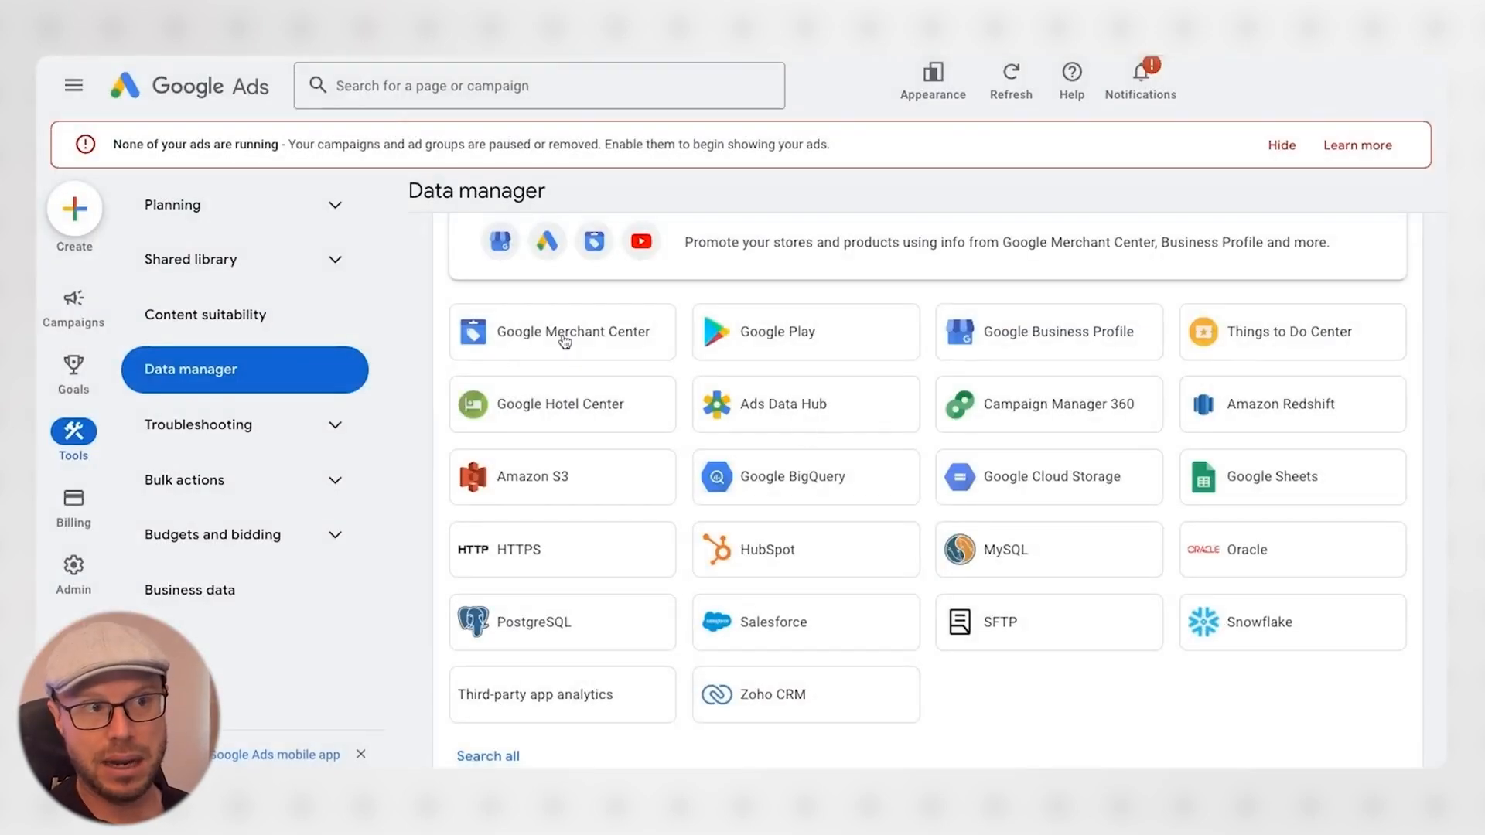
Step: Choose the Link directly method for Google Merchant Center and continue
{"action": "left_click", "coordinate": [562, 331]}
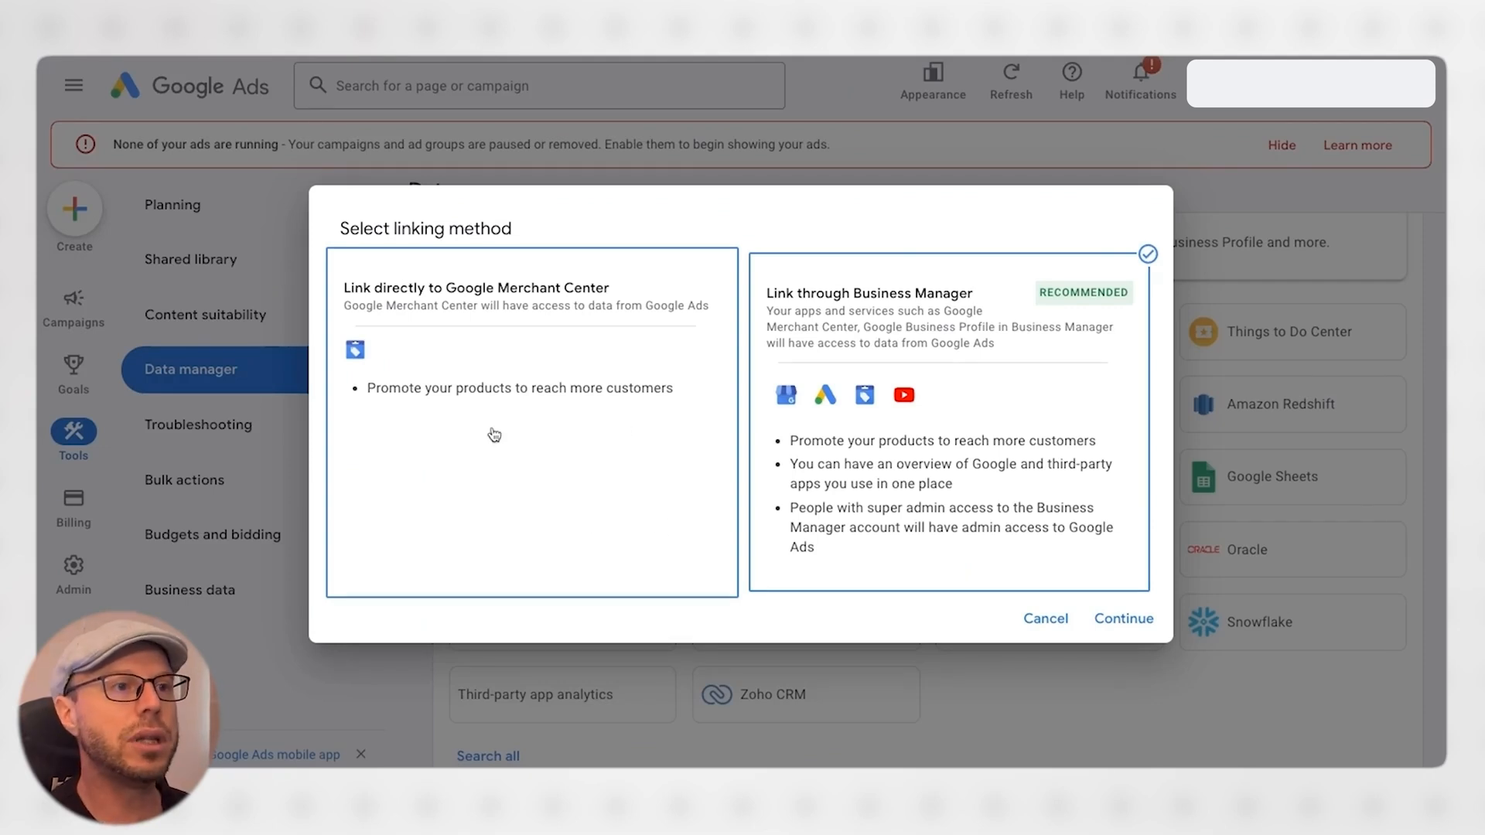
{"action": "left_click", "coordinate": [531, 427]}
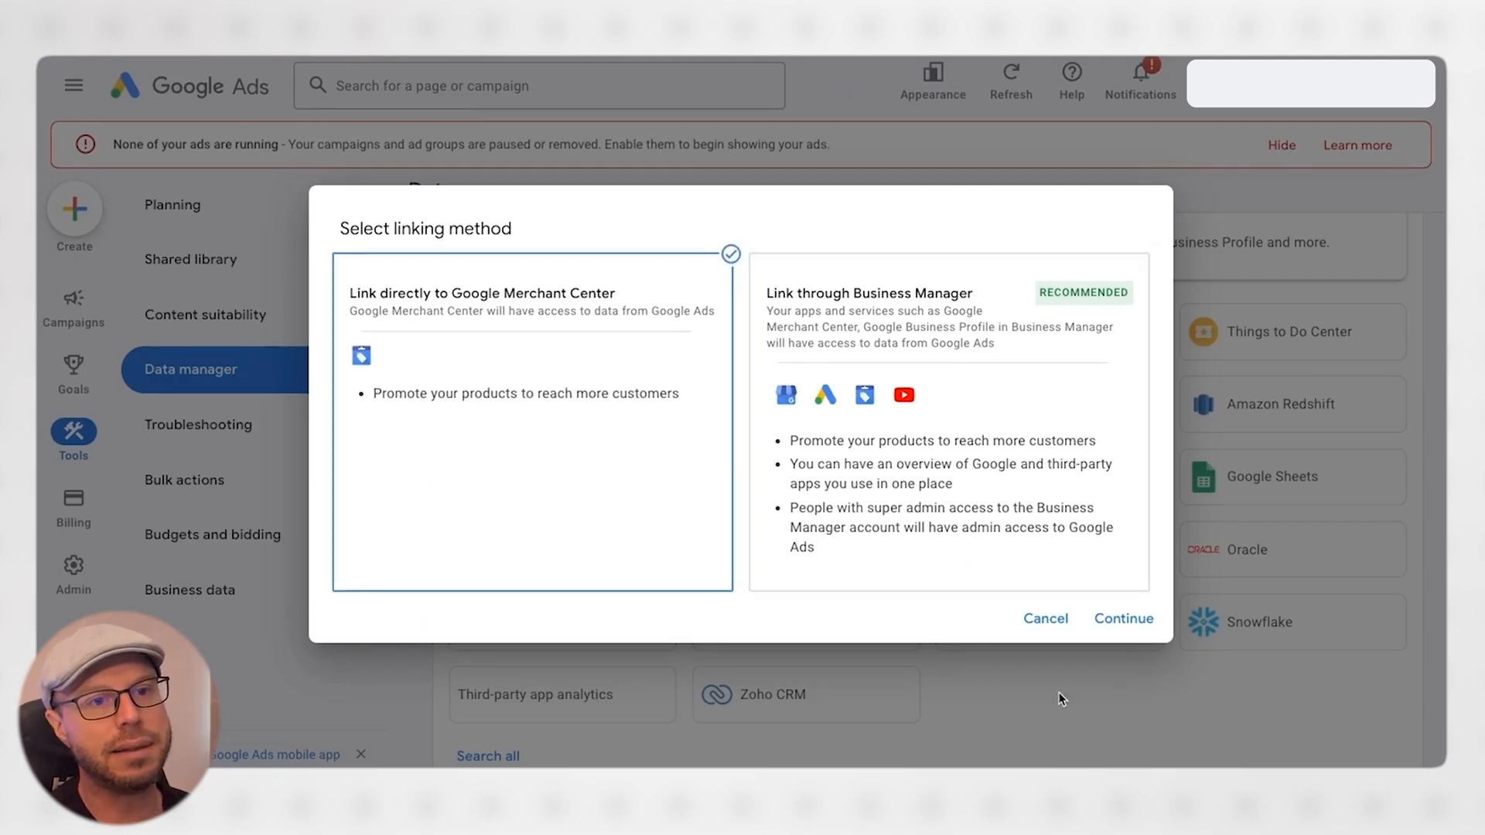
{"action": "left_click", "coordinate": [1123, 619]}
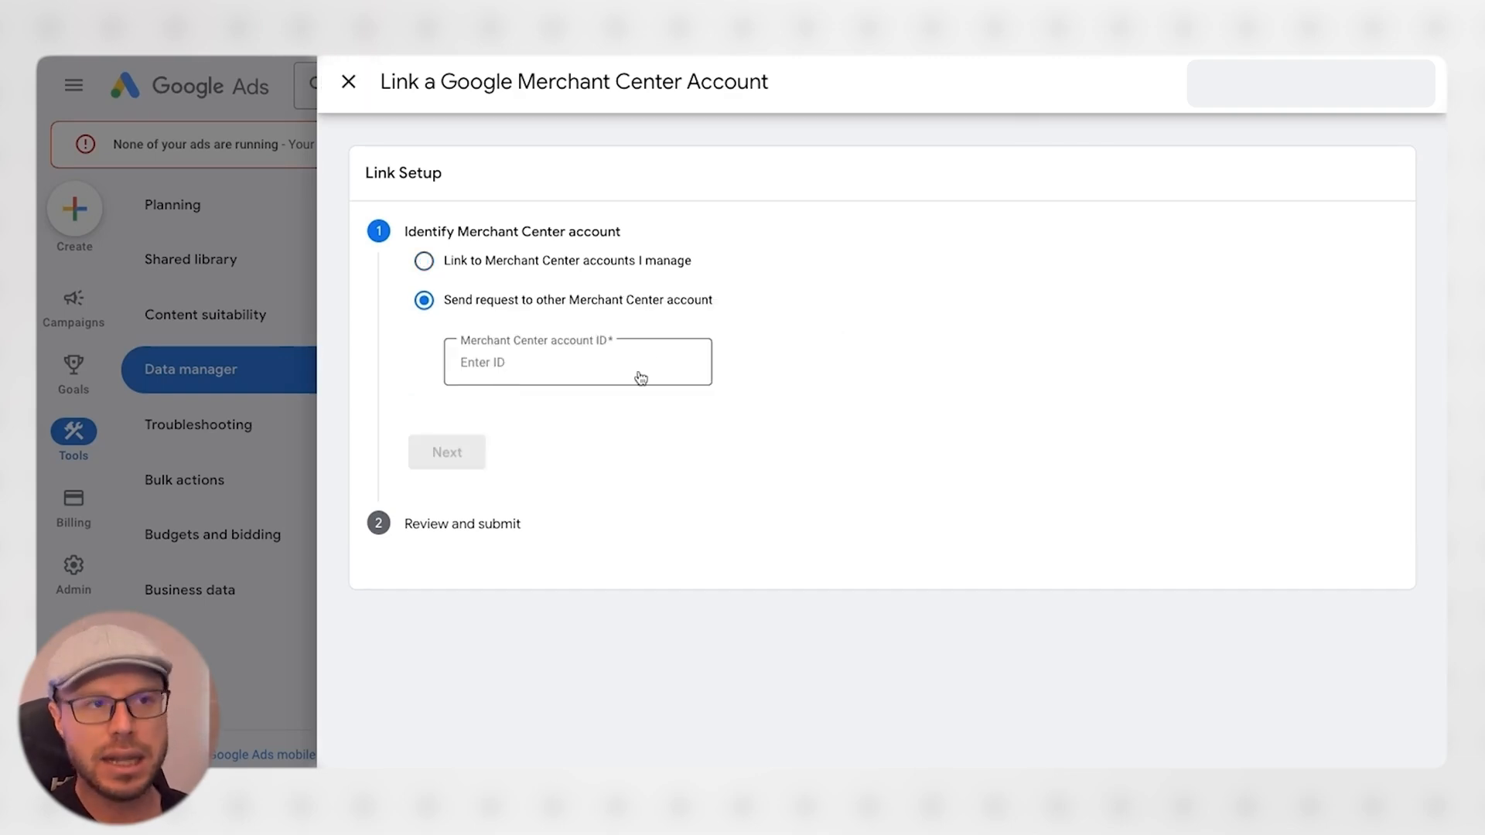
Step: Select Cheap Camping Gear from managed Merchant Center accounts, review shared data and submit the link
{"action": "left_click", "coordinate": [424, 260]}
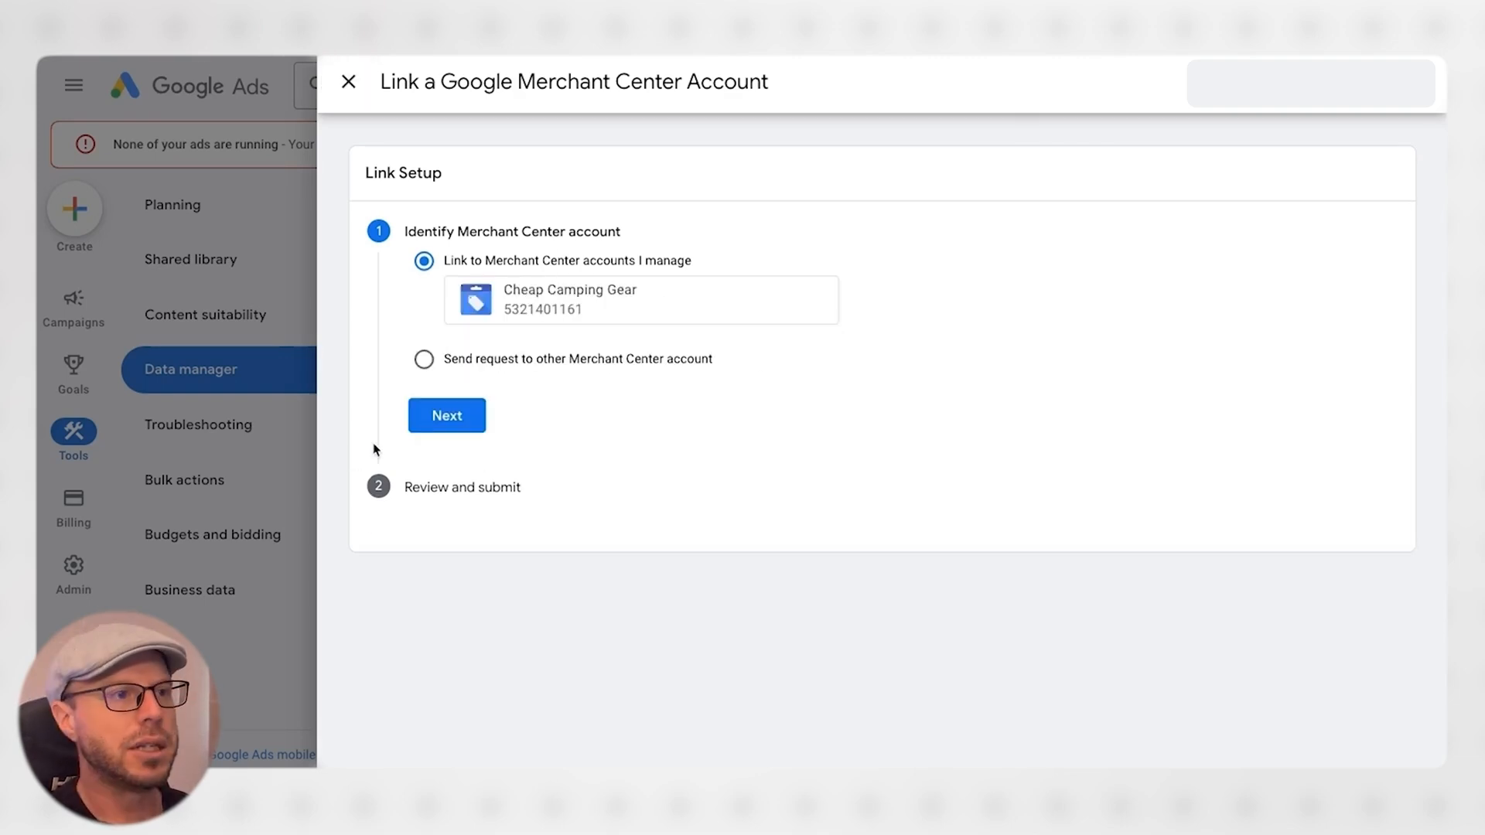
{"action": "left_click", "coordinate": [445, 415]}
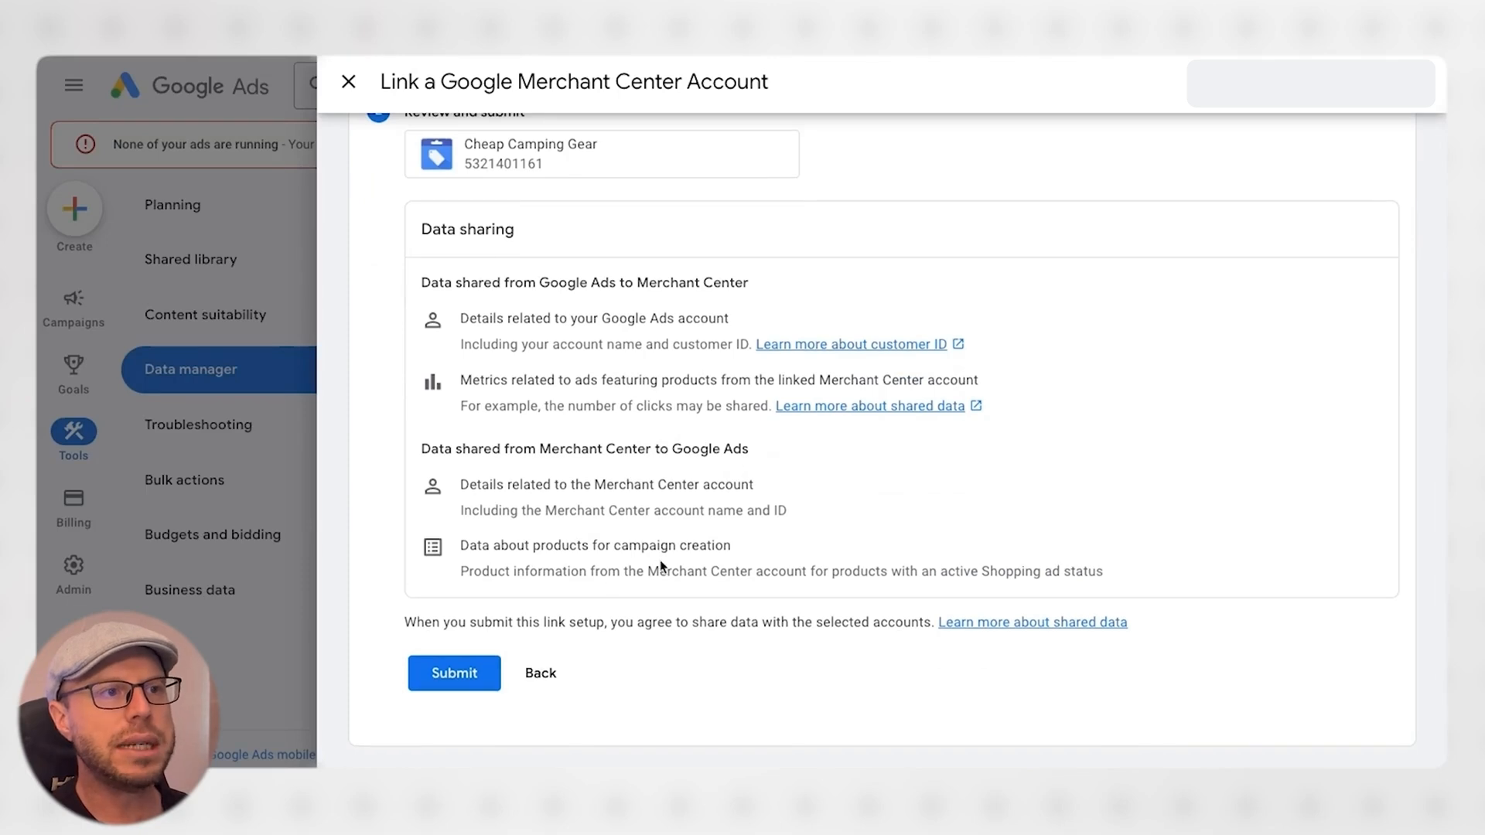
{"action": "mouse_move", "coordinate": [660, 542]}
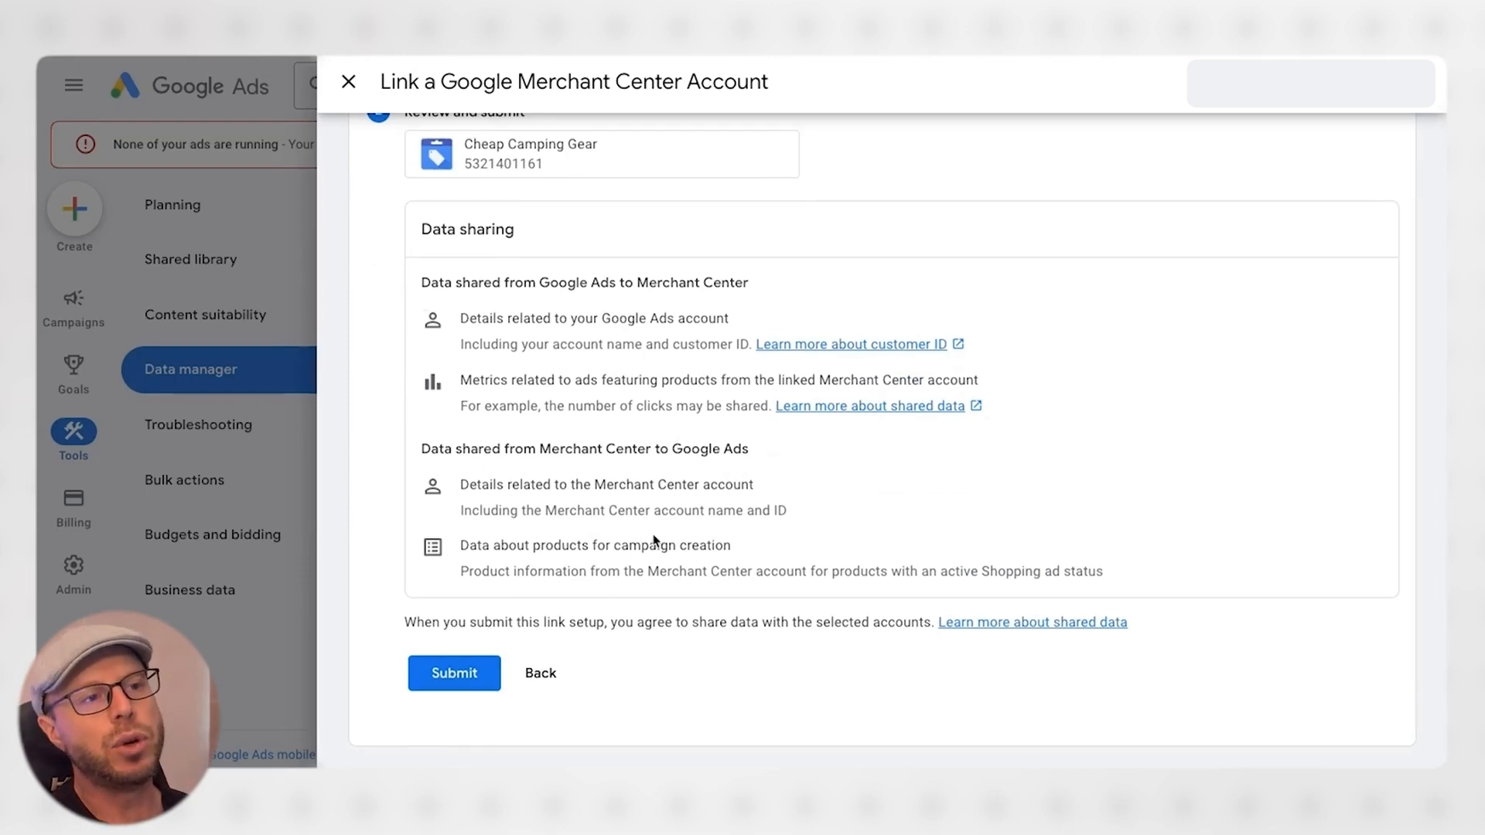
{"action": "left_click", "coordinate": [454, 673]}
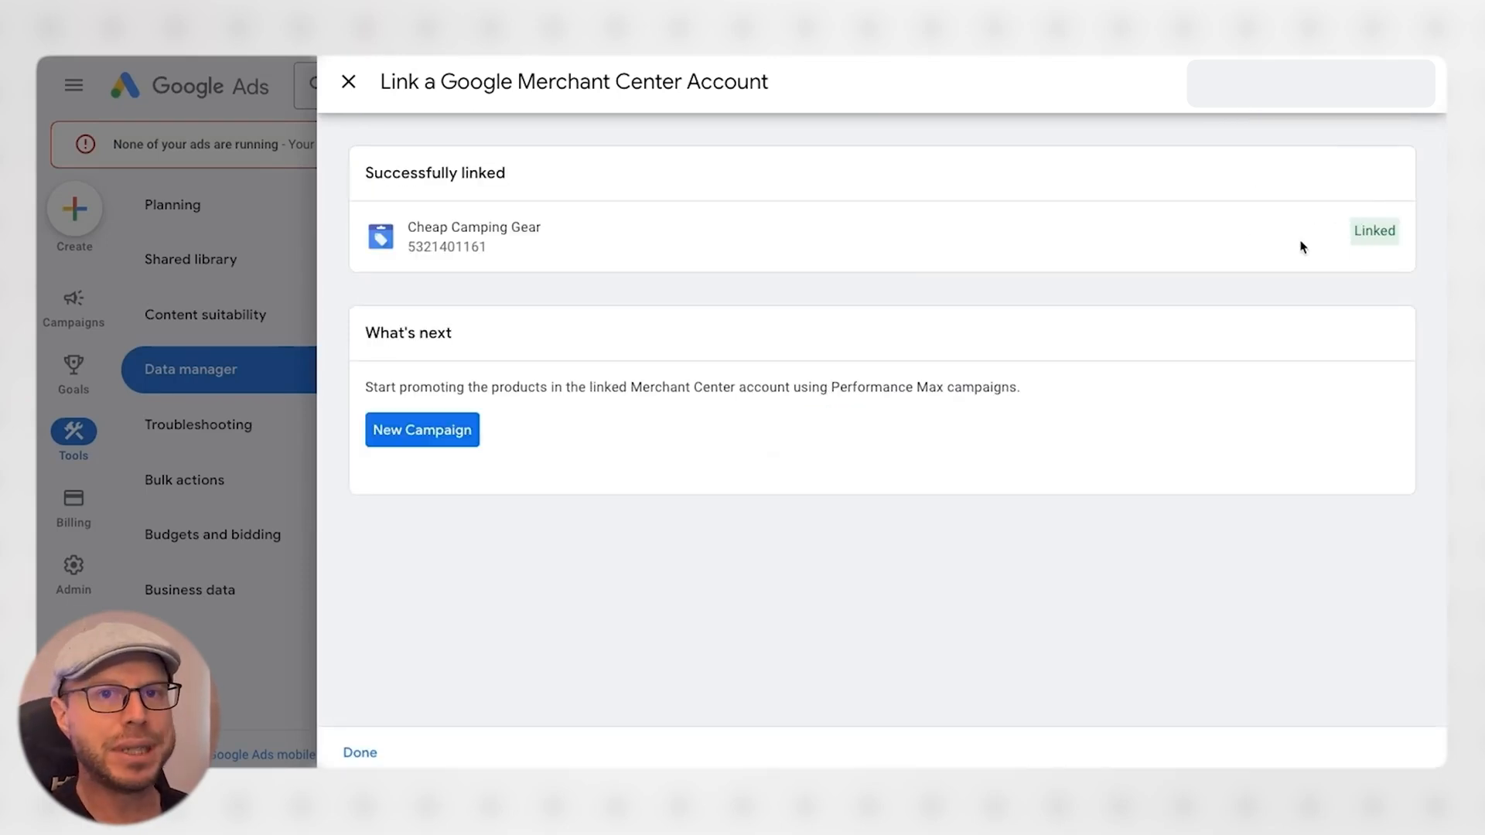
{"action": "mouse_move", "coordinate": [784, 252]}
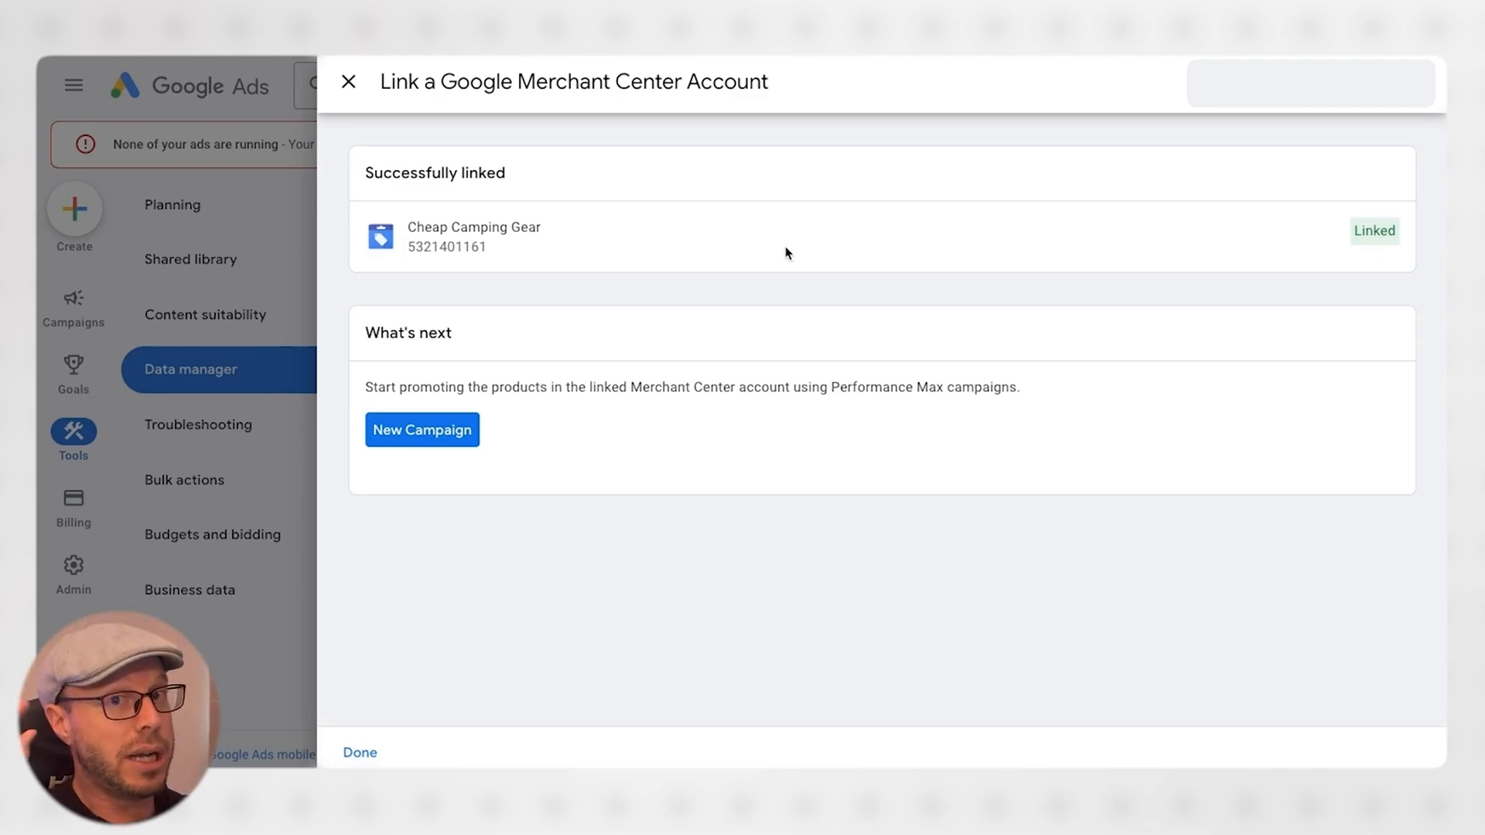
Step: From Manage & link, unlink Cheap Camping Gear and confirm, leaving no Merchant Center accounts linked
{"action": "left_click", "coordinate": [360, 752]}
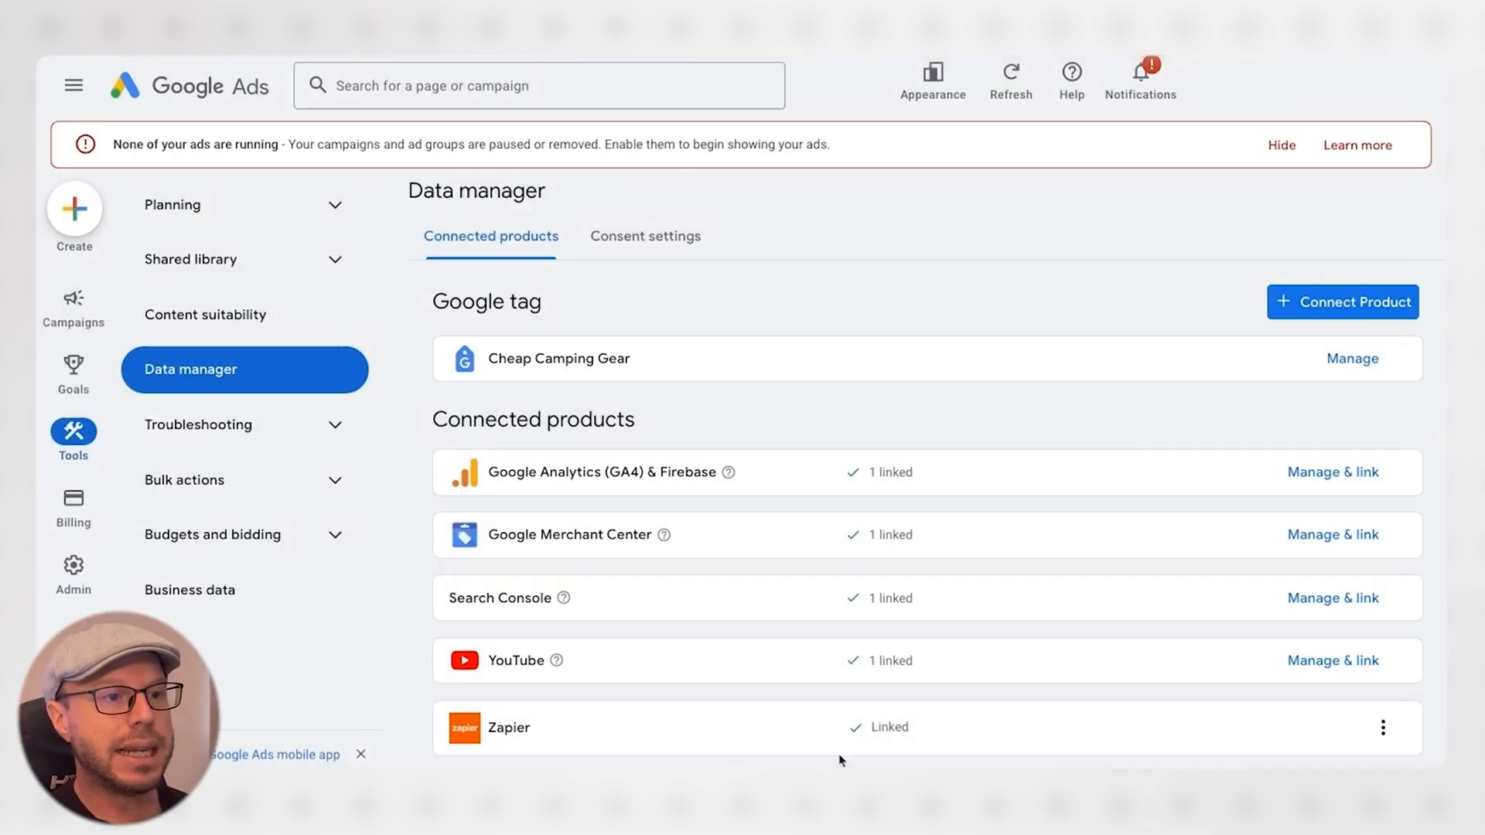
{"action": "left_click", "coordinate": [1332, 534]}
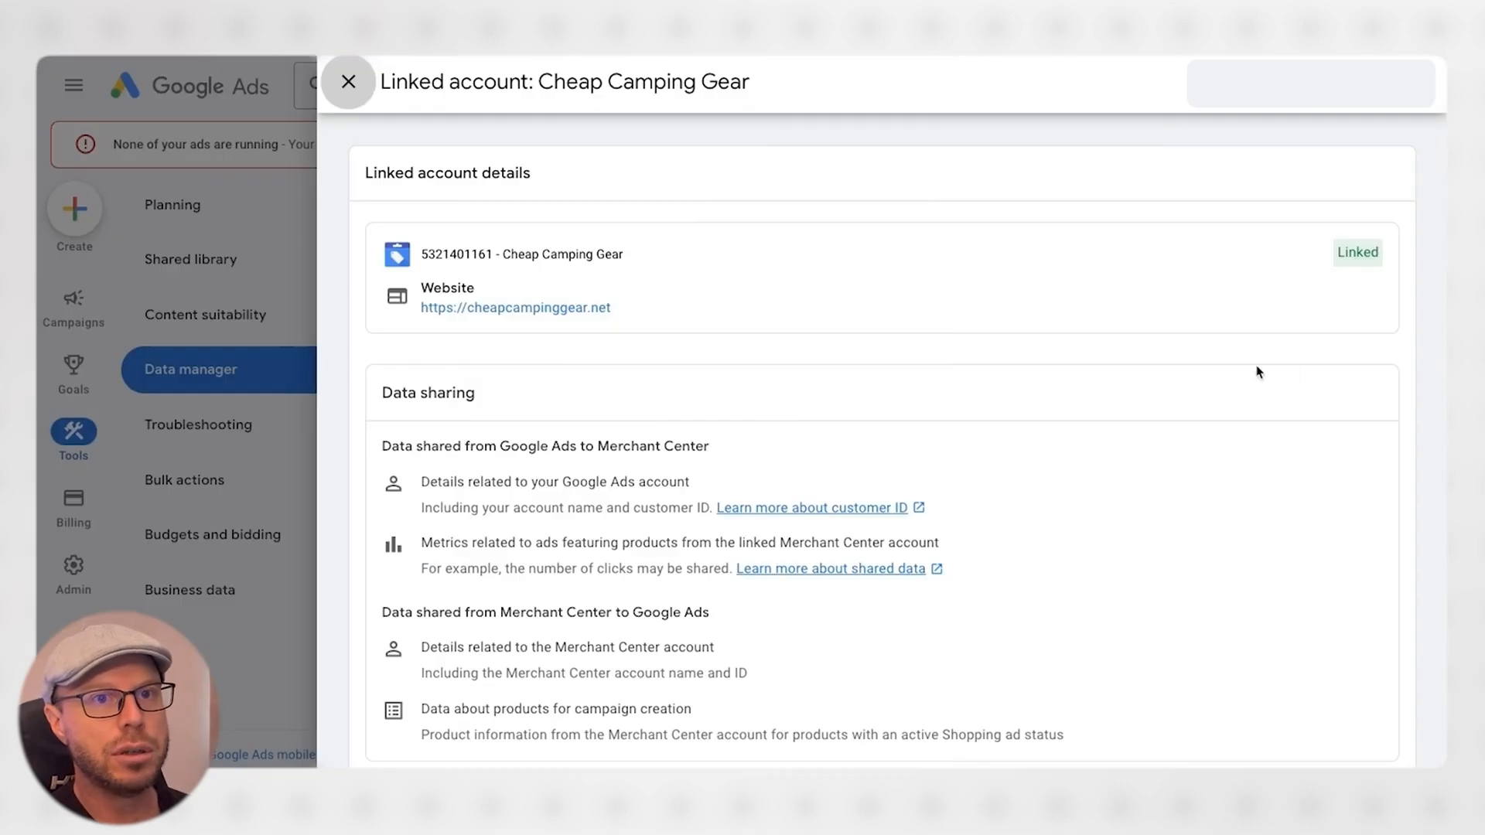
{"action": "left_click", "coordinate": [399, 673]}
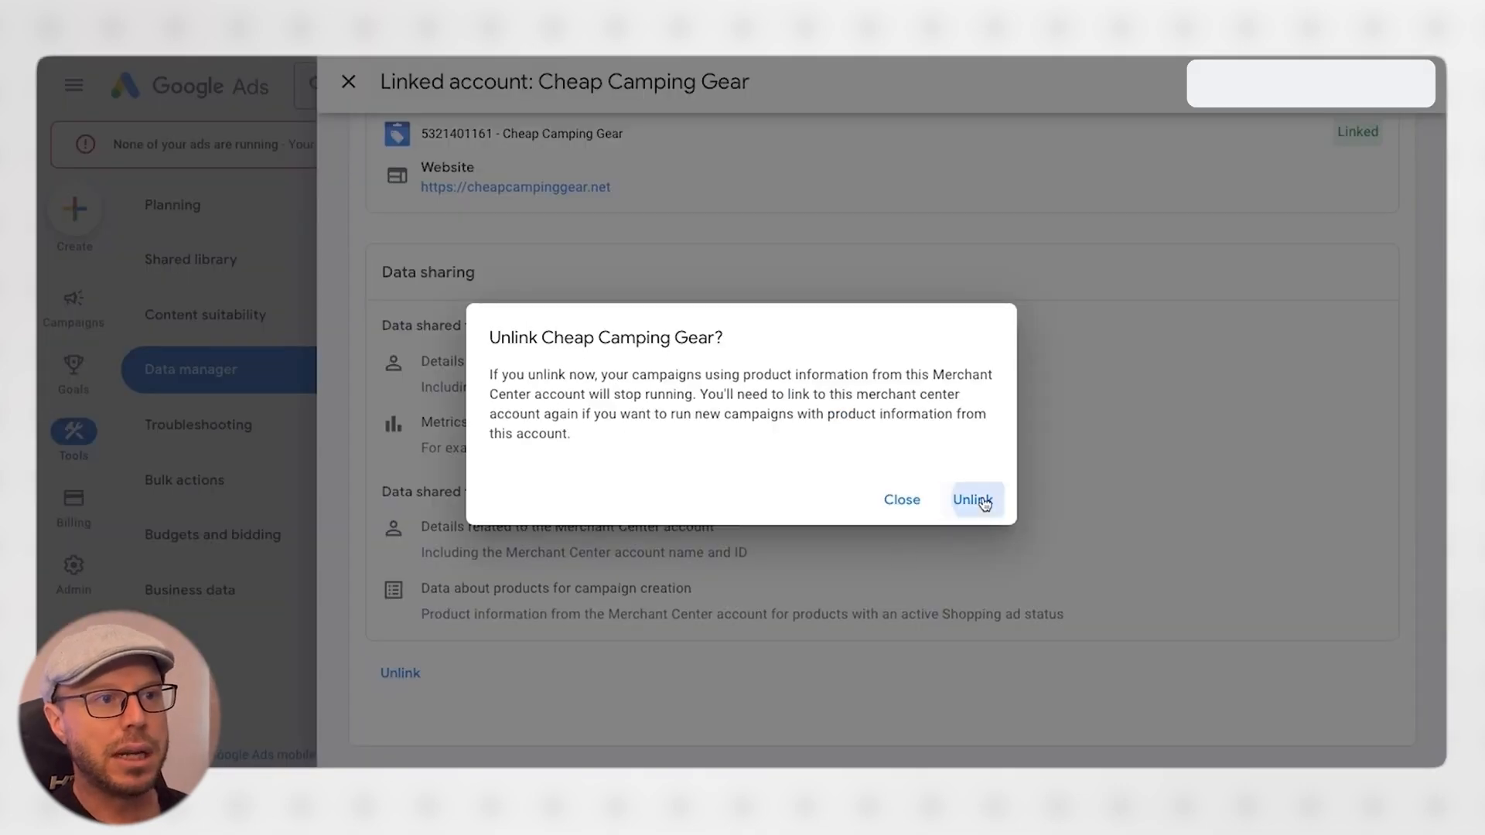
{"action": "left_click", "coordinate": [974, 500]}
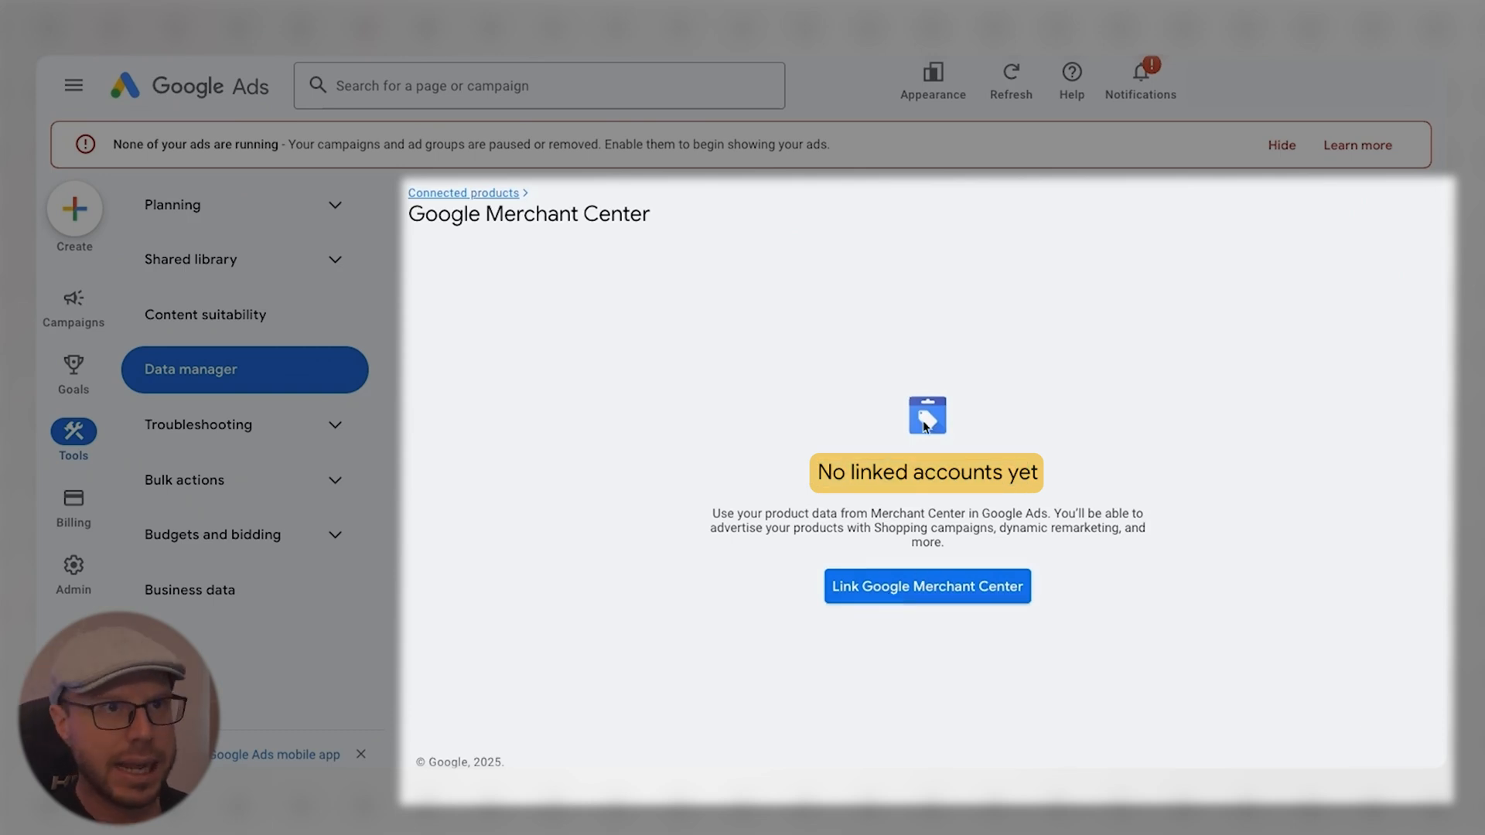
{"action": "left_click", "coordinate": [927, 585]}
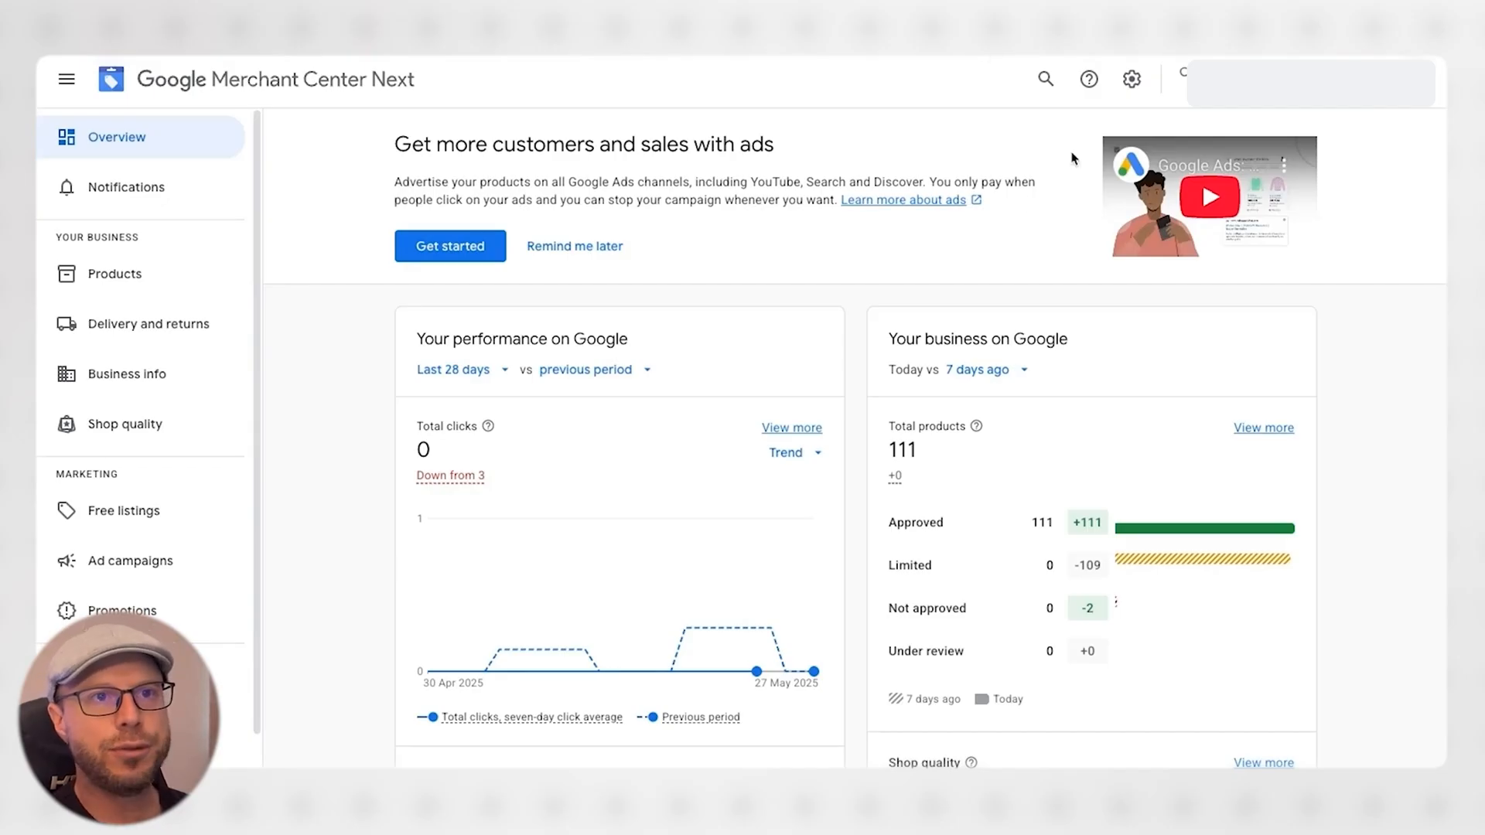
{"action": "mouse_move", "coordinate": [1131, 79]}
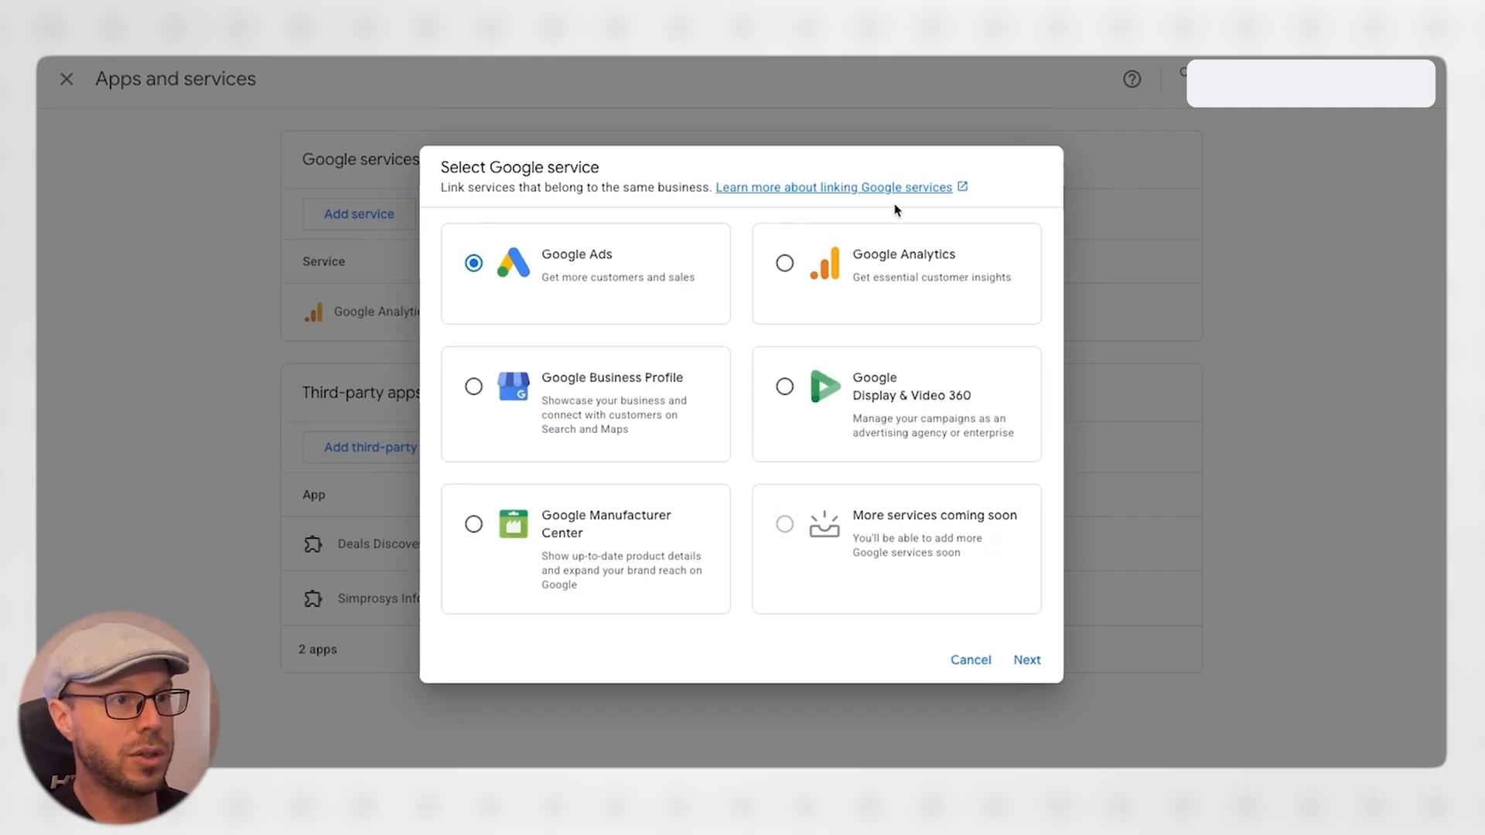
{"action": "mouse_move", "coordinate": [632, 435]}
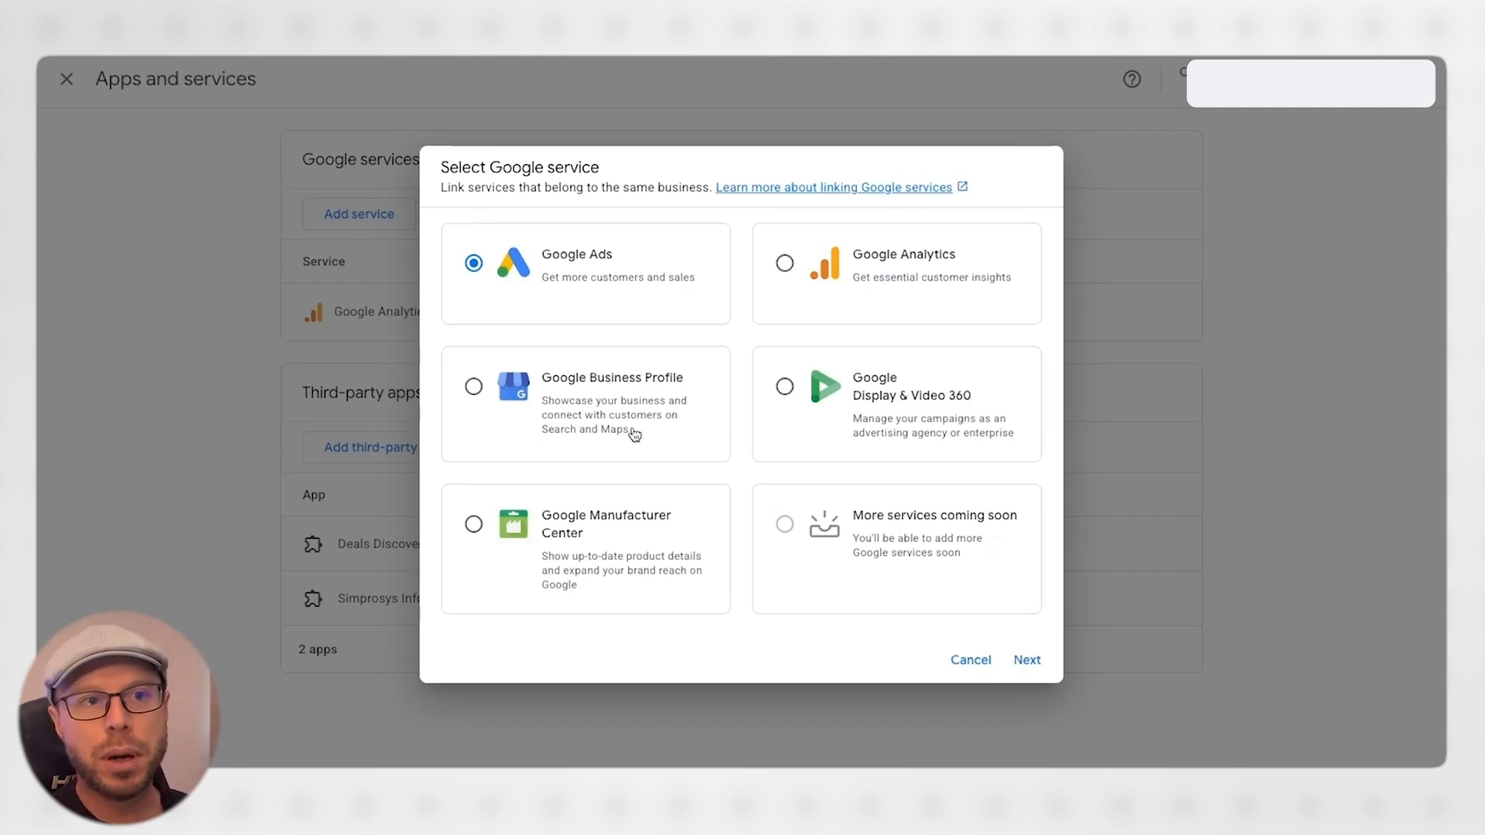
{"action": "mouse_move", "coordinate": [730, 356]}
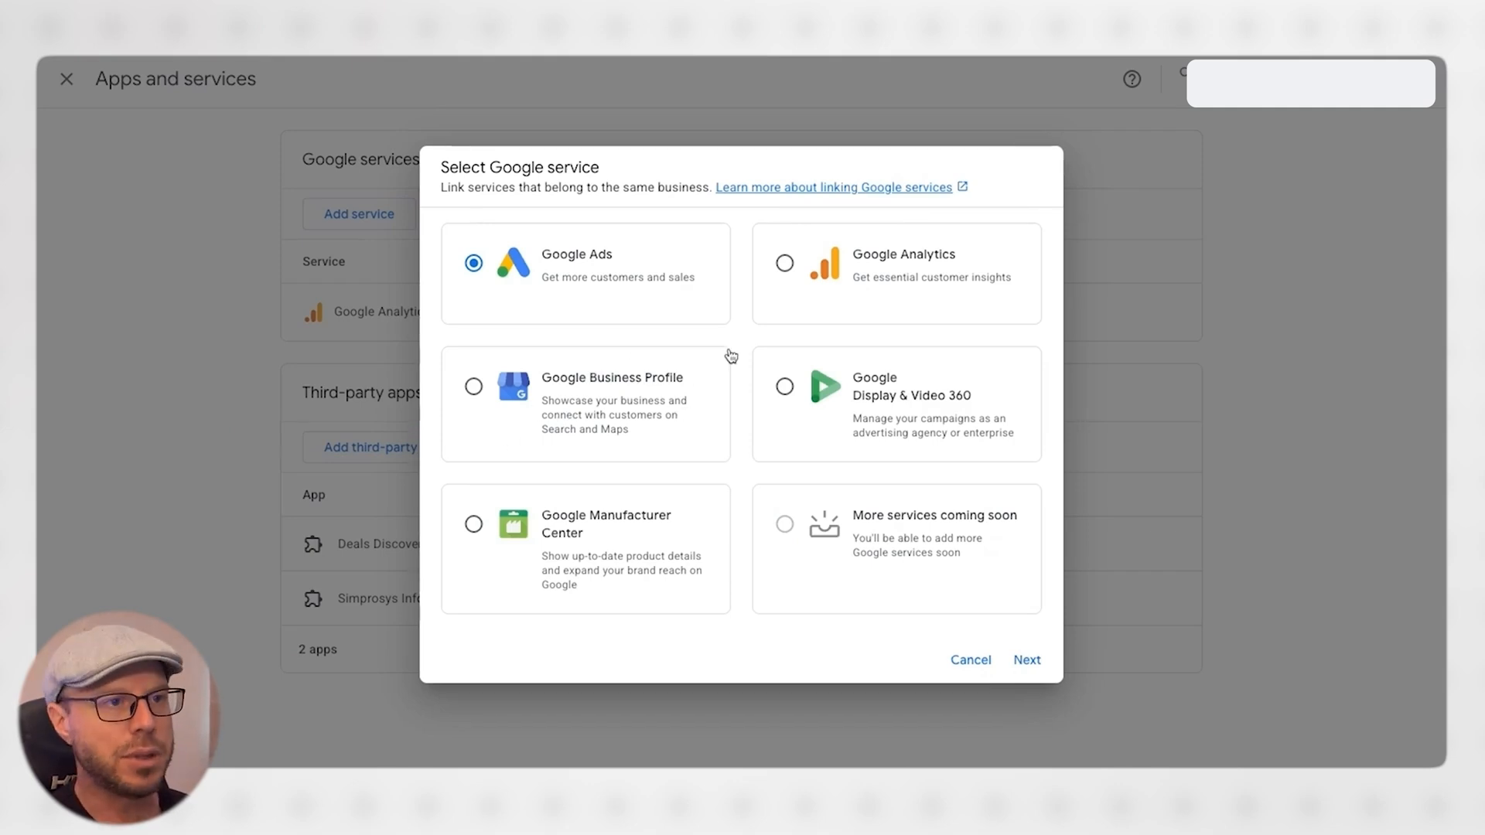
{"action": "mouse_move", "coordinate": [594, 293]}
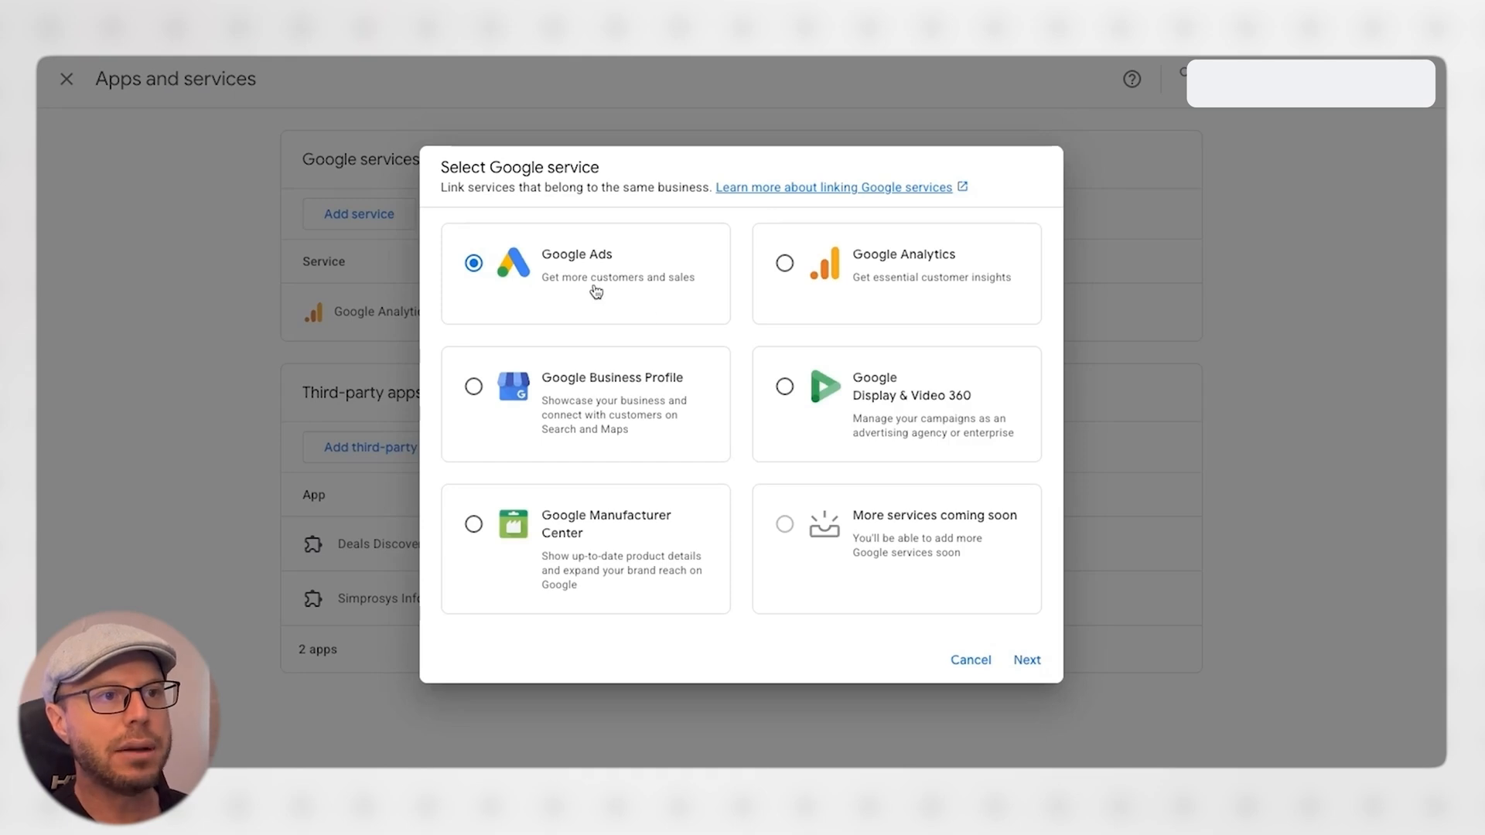
{"action": "mouse_move", "coordinate": [959, 512]}
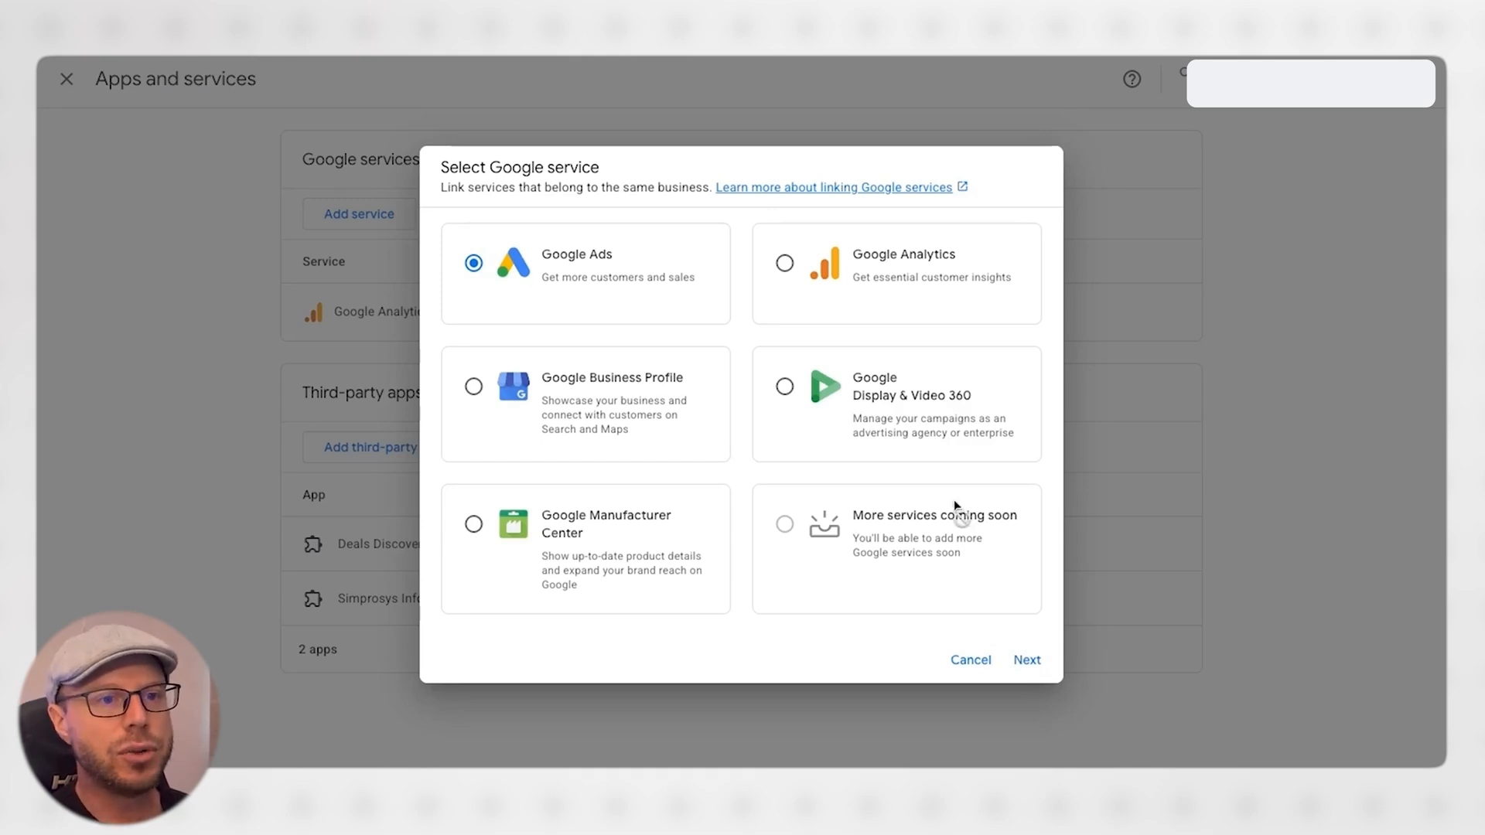
Step: Keep Google Ads as the selected Google service and continue to account selection
{"action": "left_click", "coordinate": [1026, 661]}
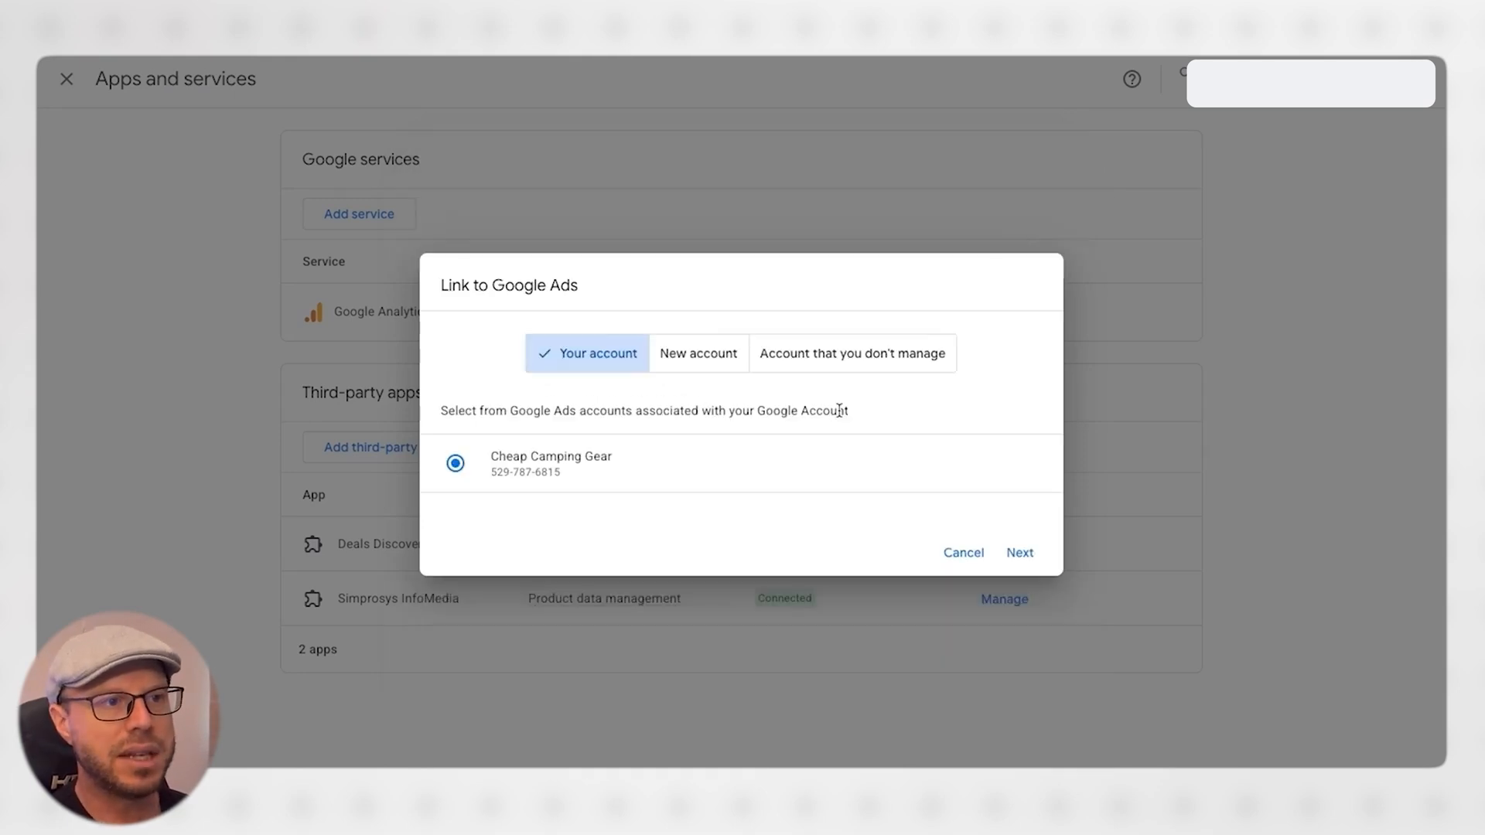
{"action": "left_click", "coordinate": [557, 462]}
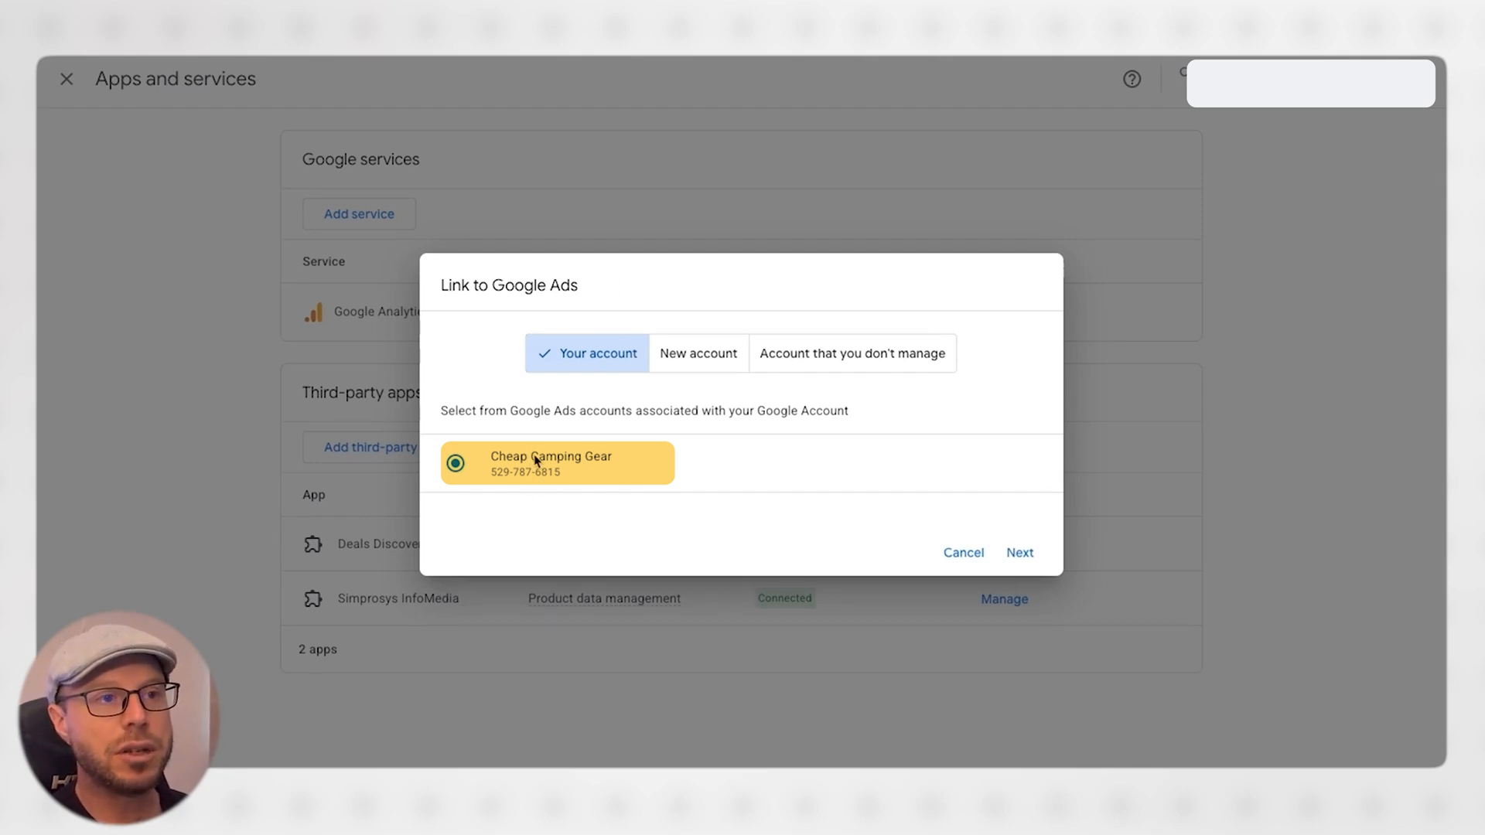
{"action": "left_click", "coordinate": [697, 353]}
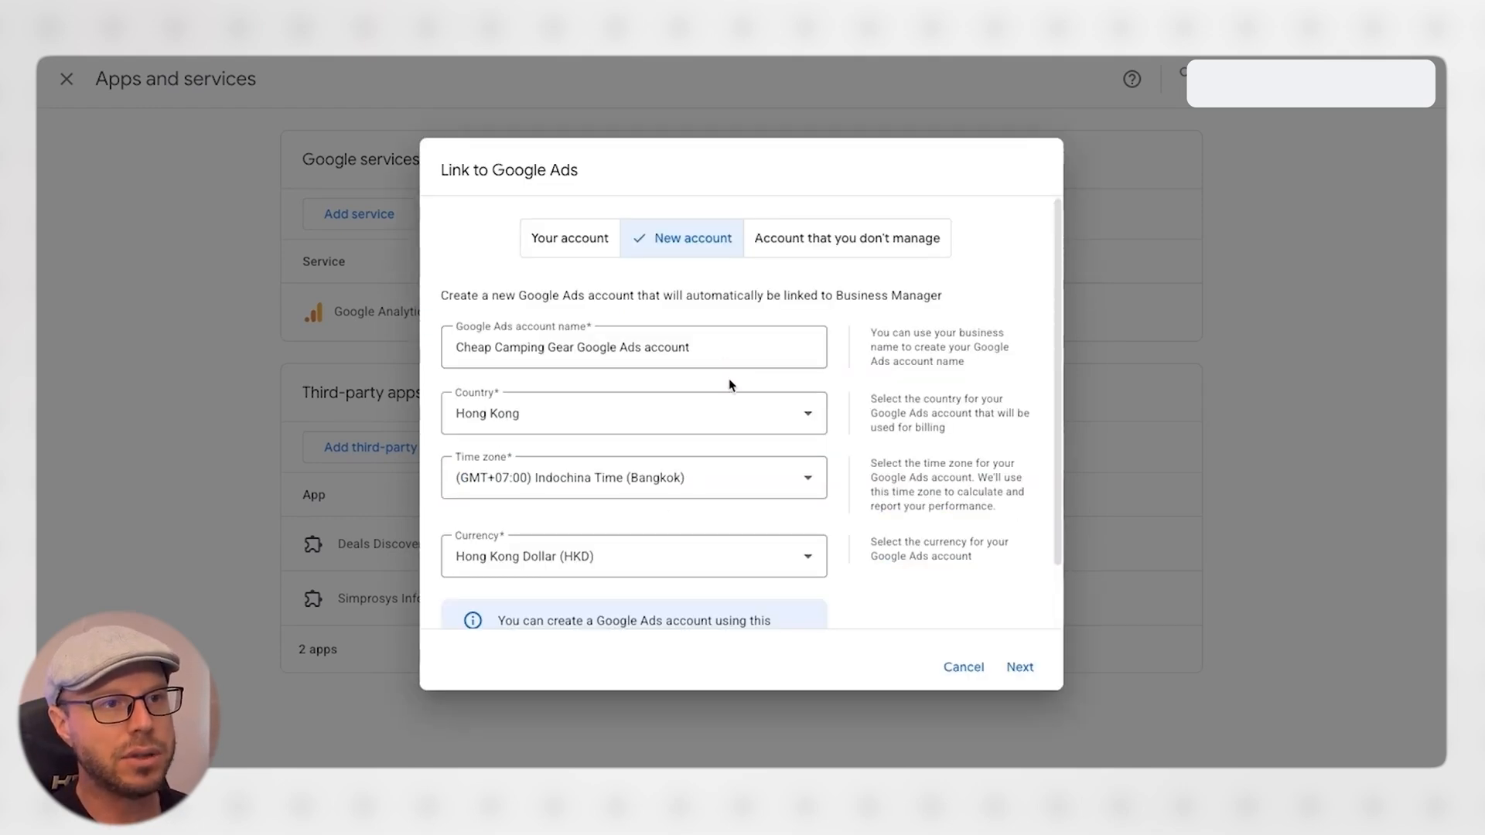
{"action": "mouse_move", "coordinate": [727, 317]}
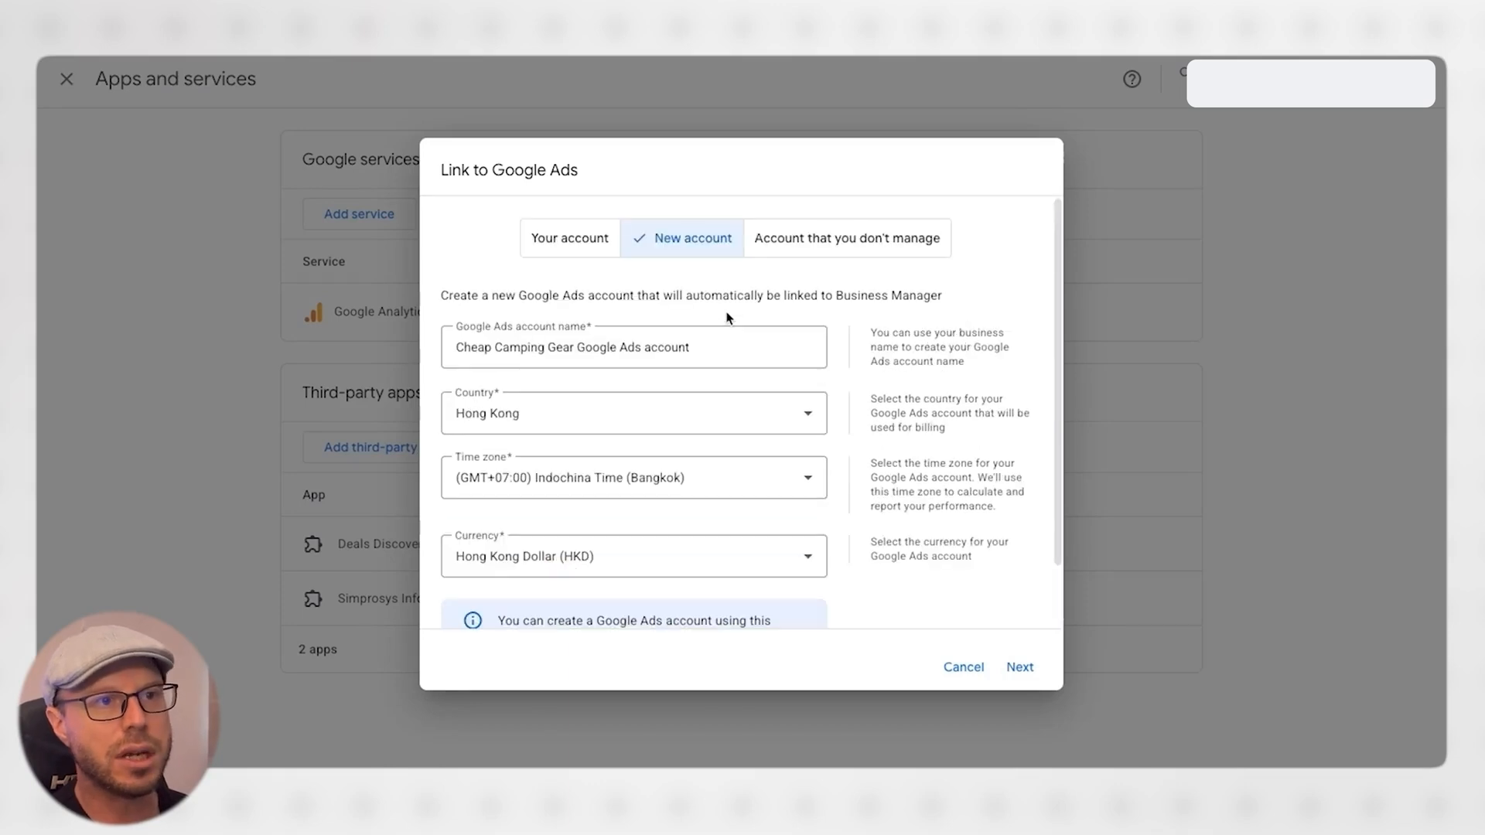
{"action": "left_click", "coordinate": [844, 239]}
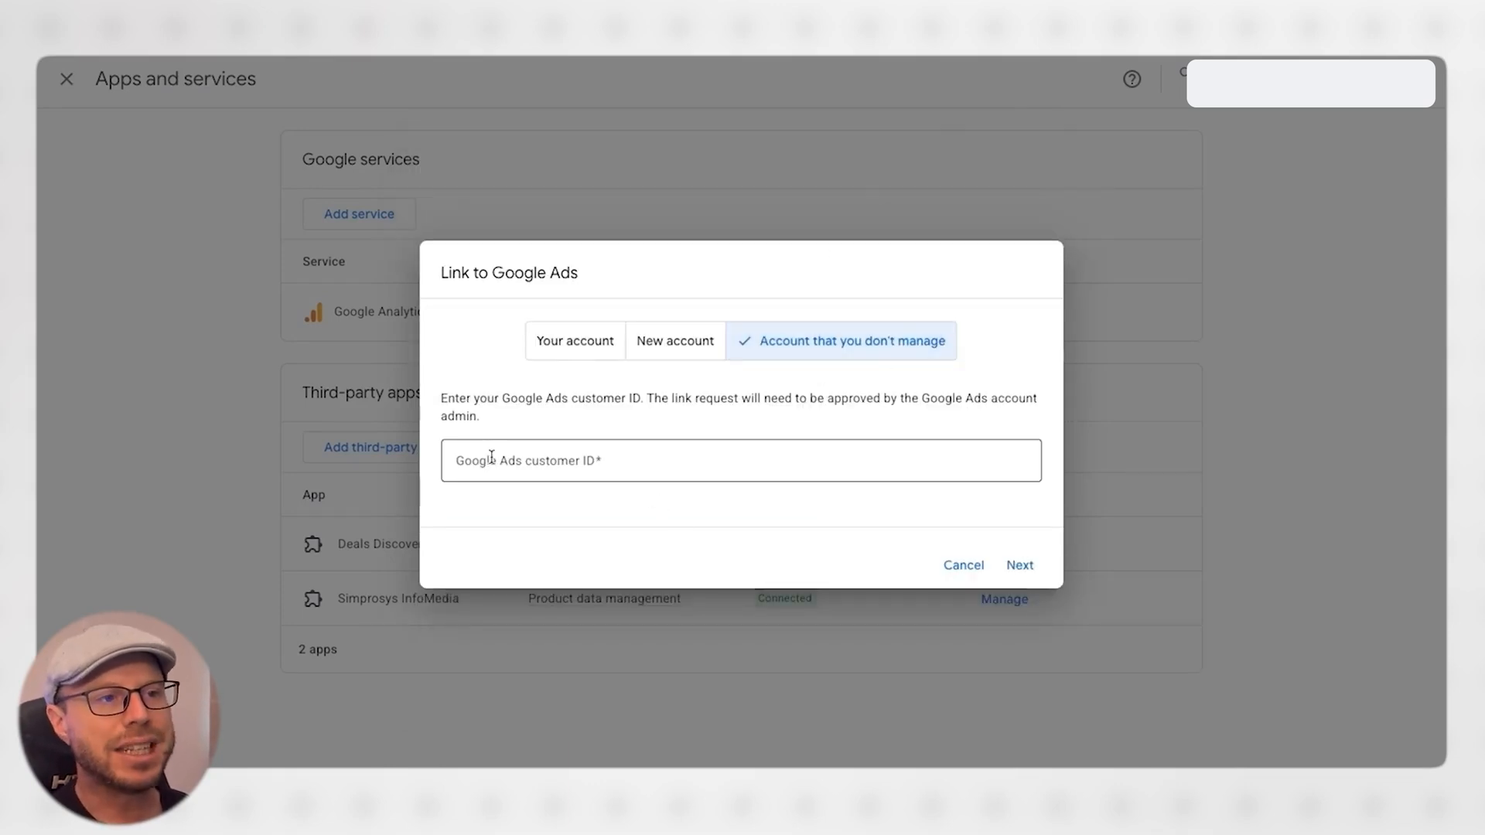
{"action": "left_click", "coordinate": [742, 461]}
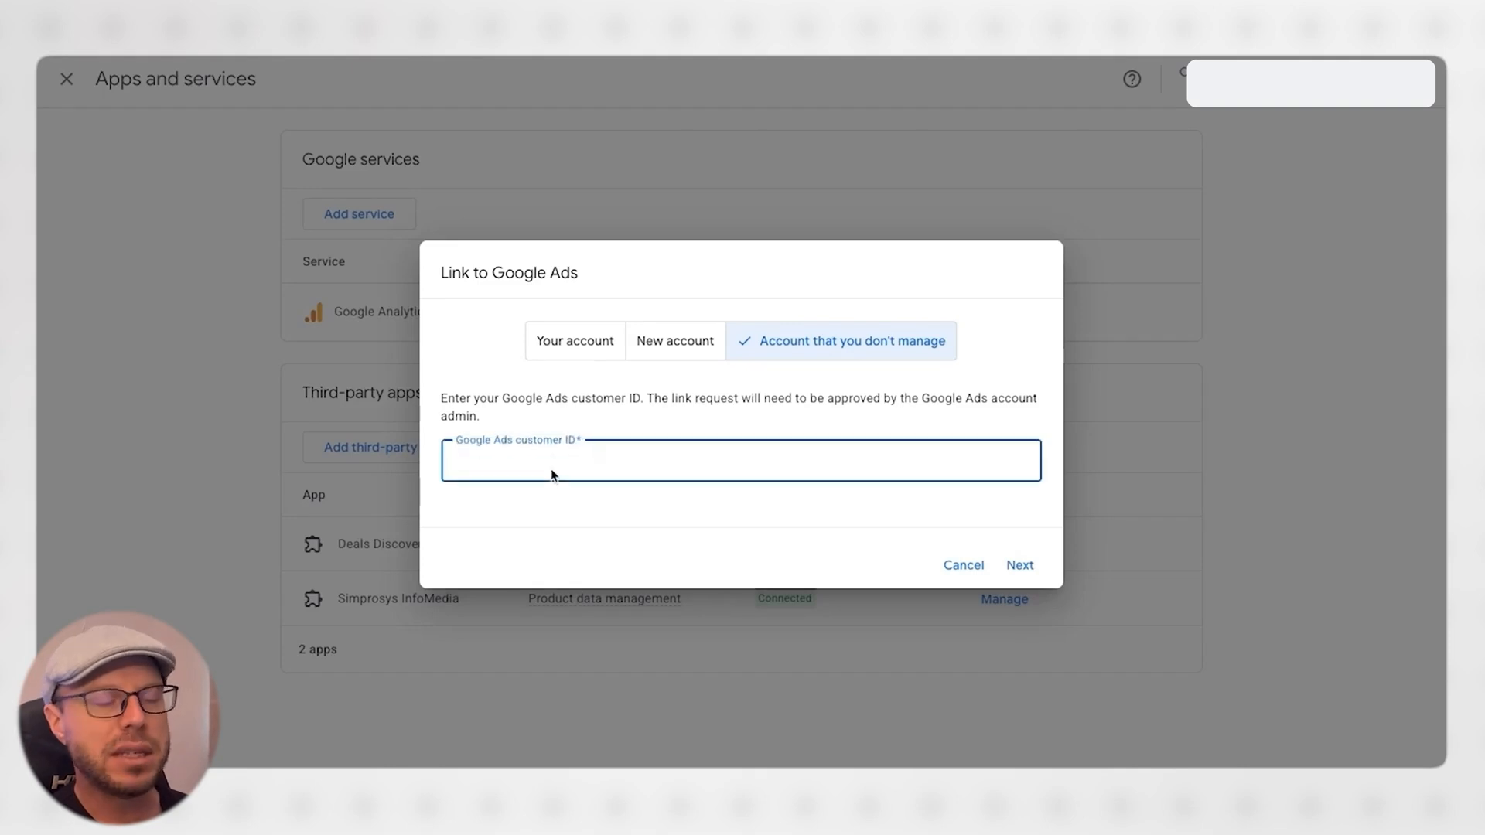
{"action": "mouse_move", "coordinate": [597, 312]}
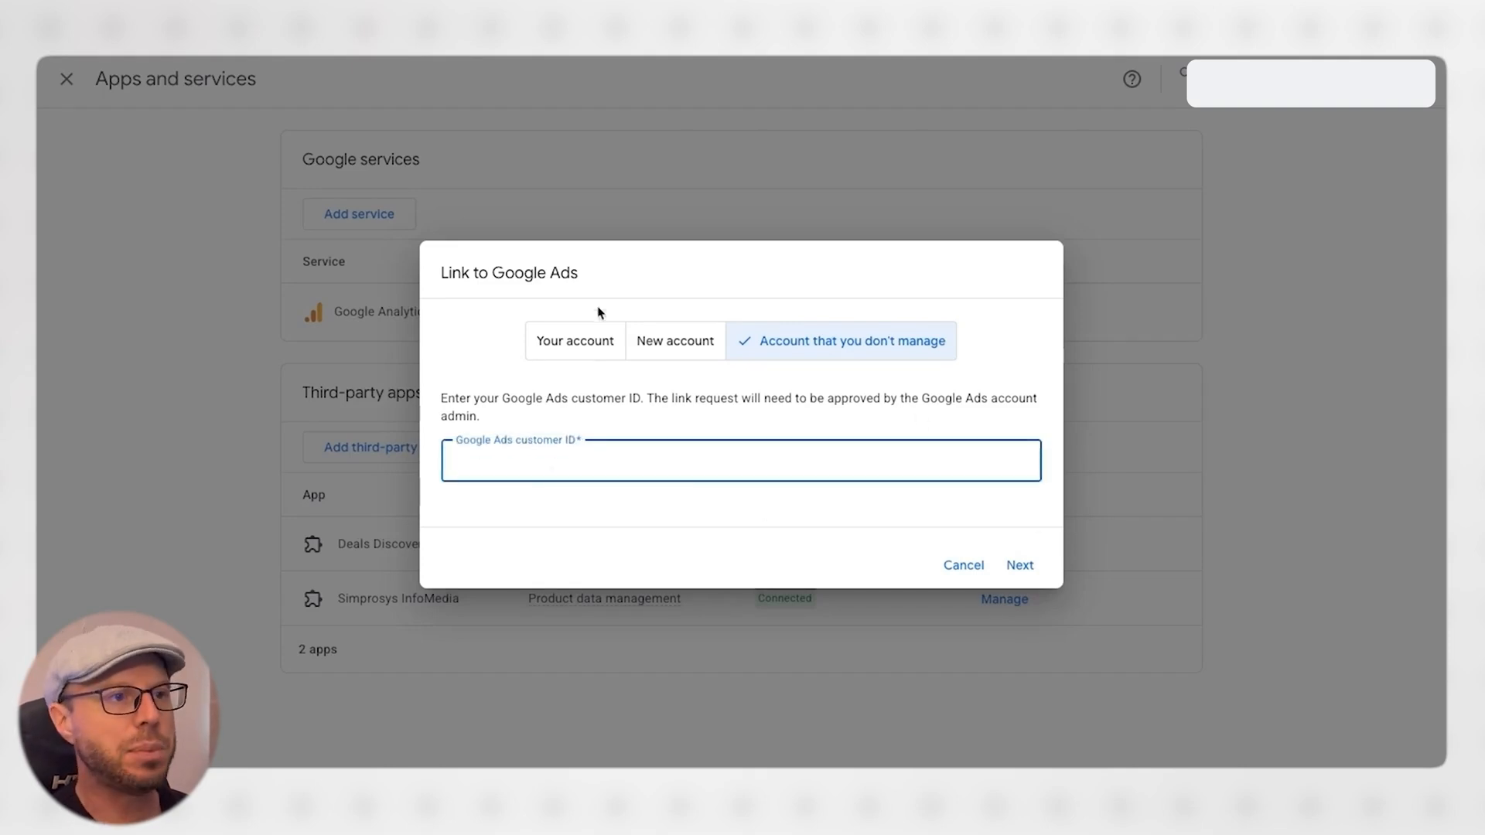
{"action": "left_click", "coordinate": [574, 340]}
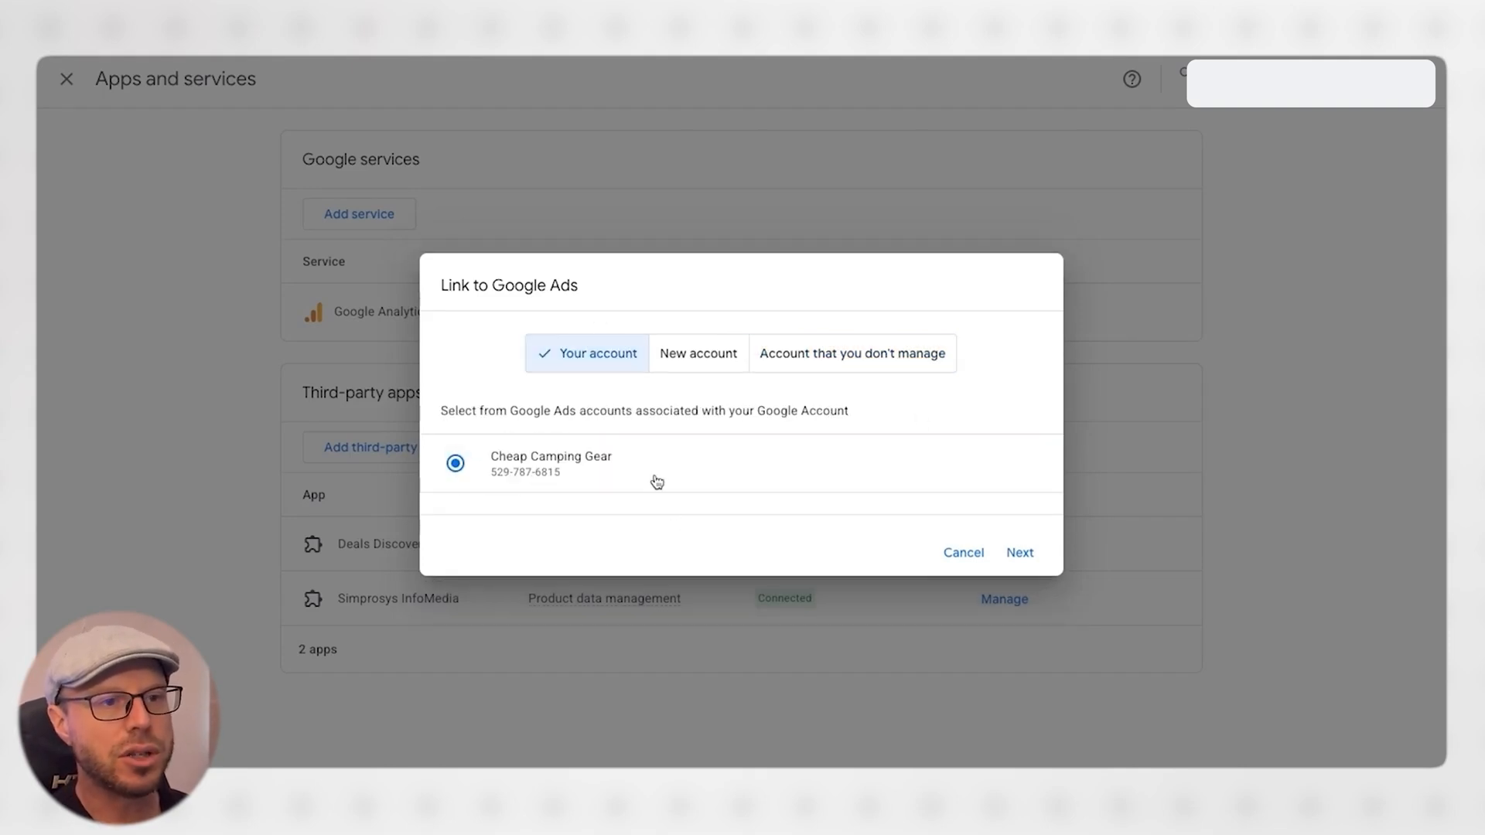
Step: Continue with the Cheap Camping Gear Ads account and choose Link to Merchant Center only
{"action": "left_click", "coordinate": [1020, 552]}
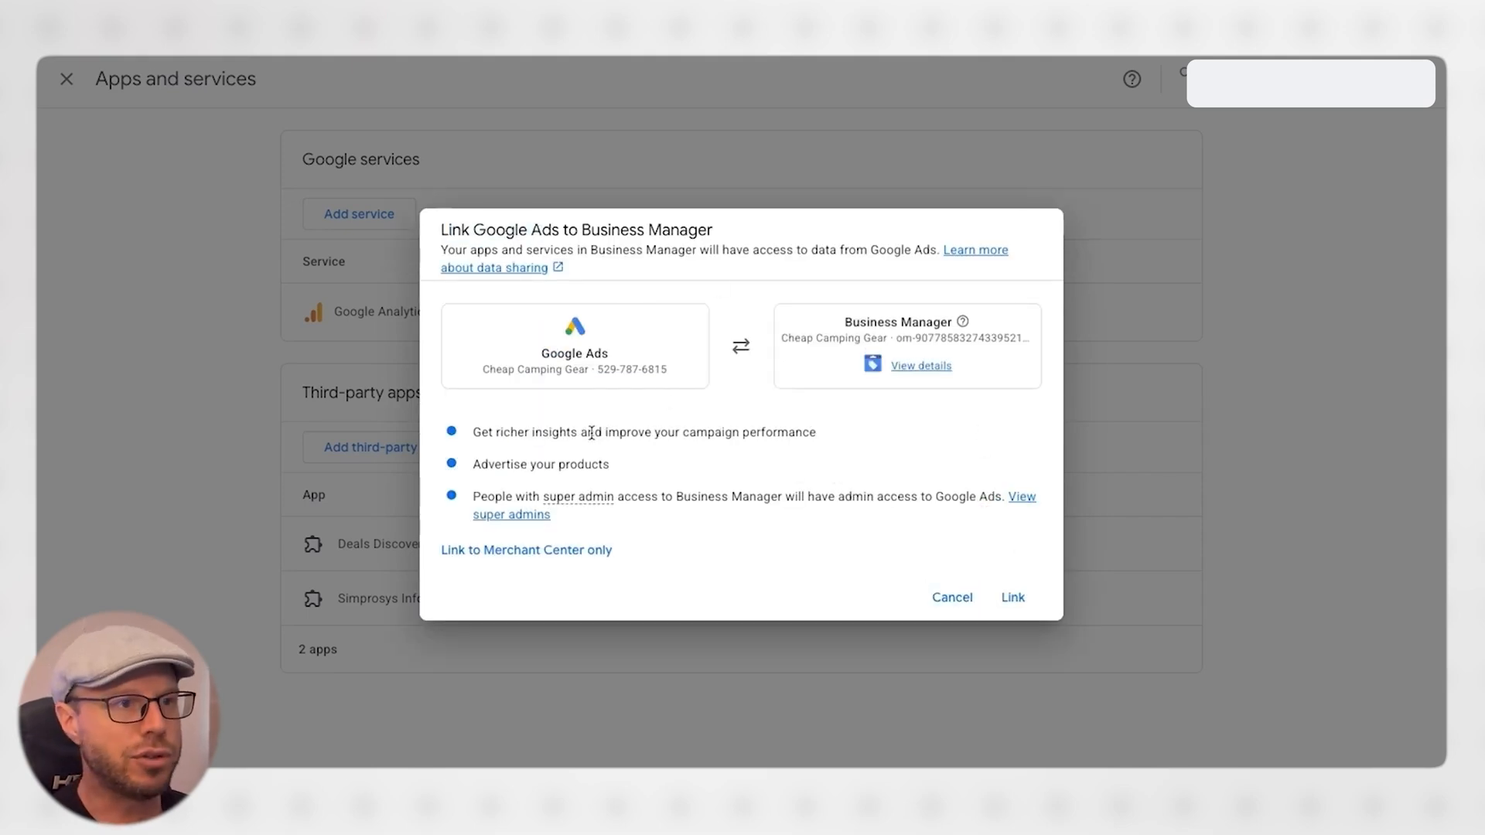
{"action": "mouse_move", "coordinate": [669, 474]}
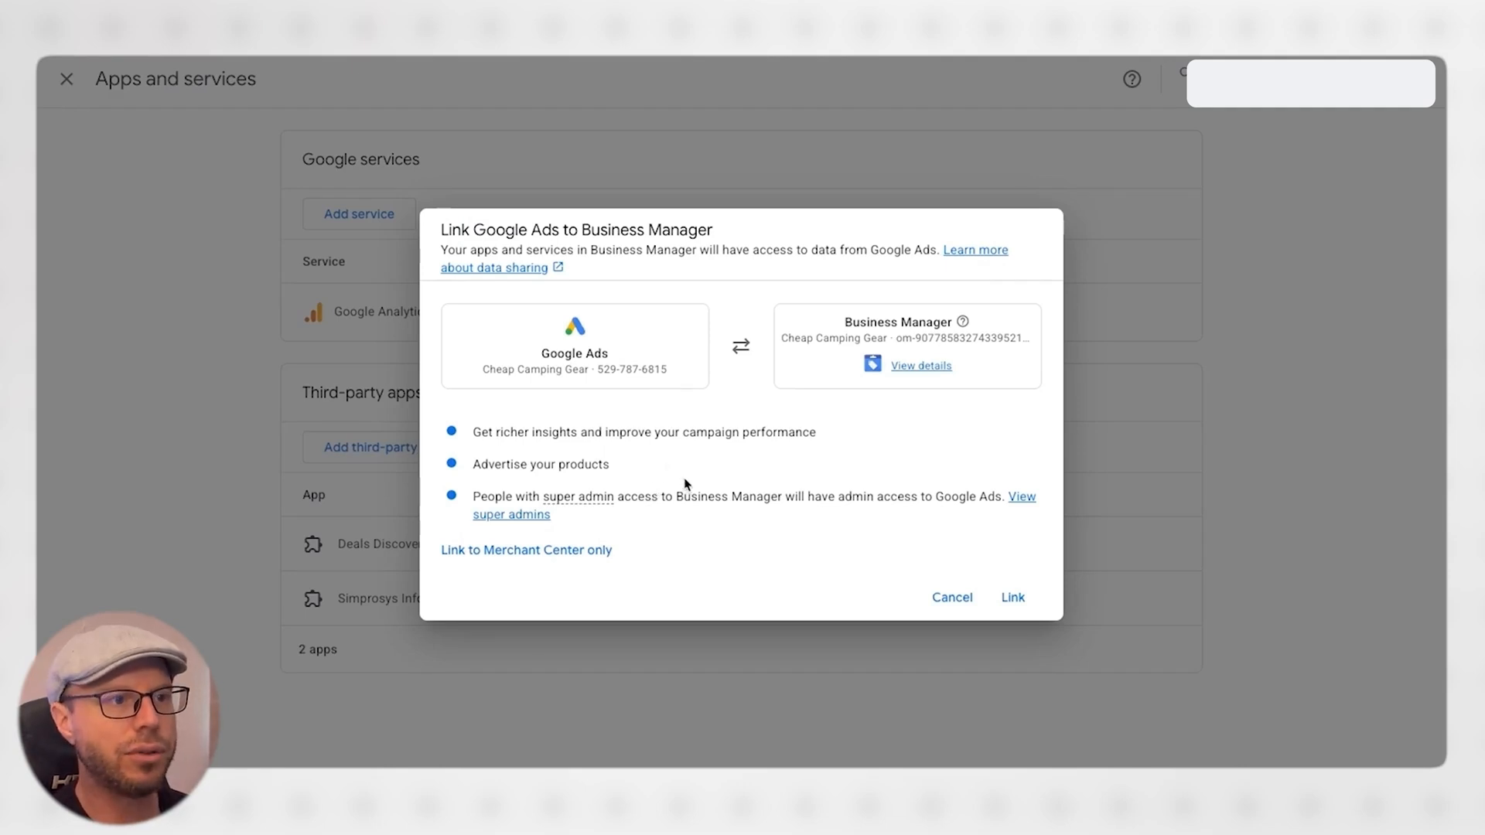
{"action": "mouse_move", "coordinate": [478, 557]}
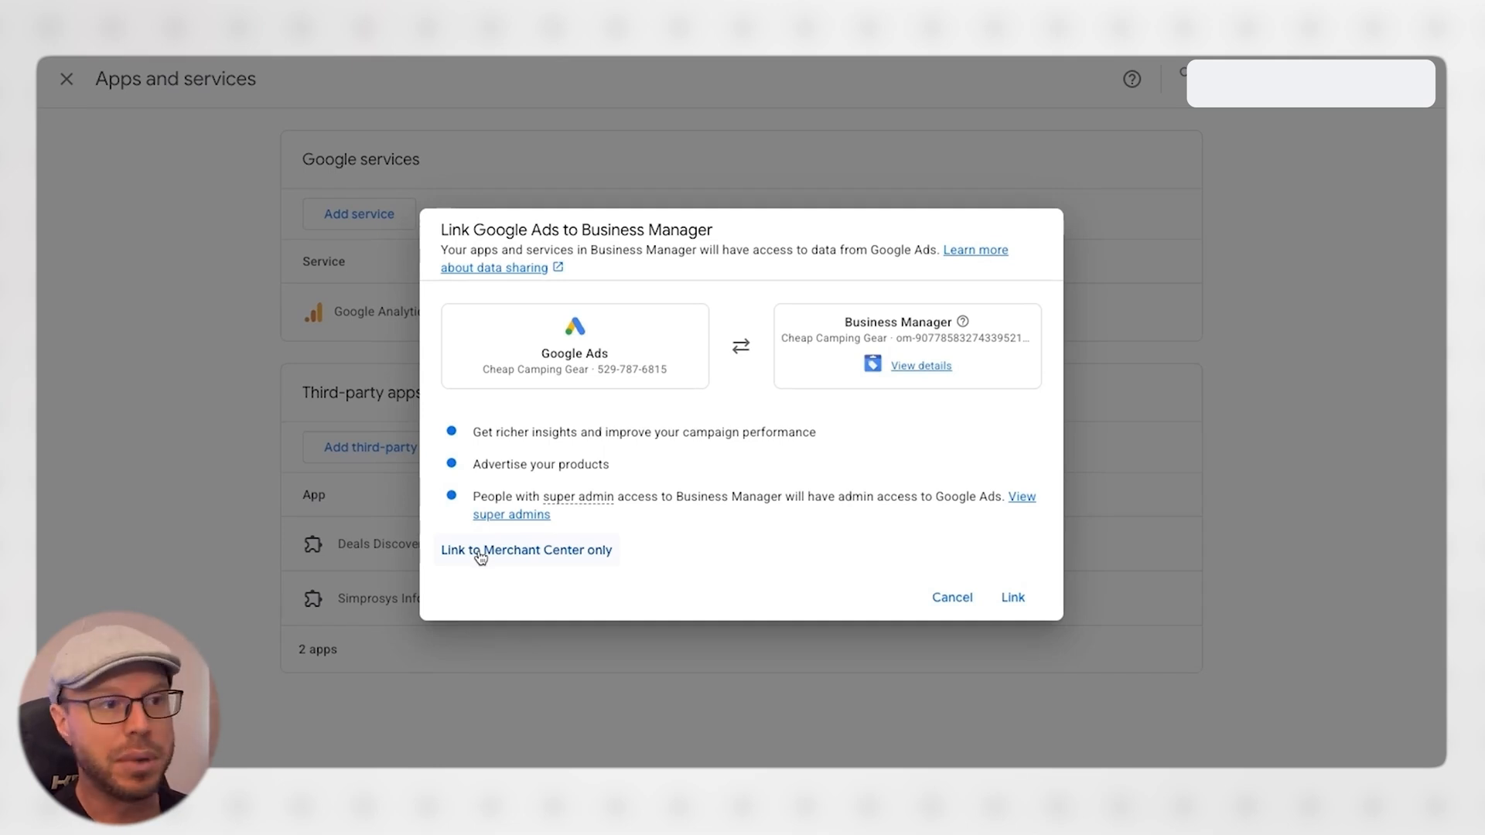
{"action": "left_click", "coordinate": [526, 550]}
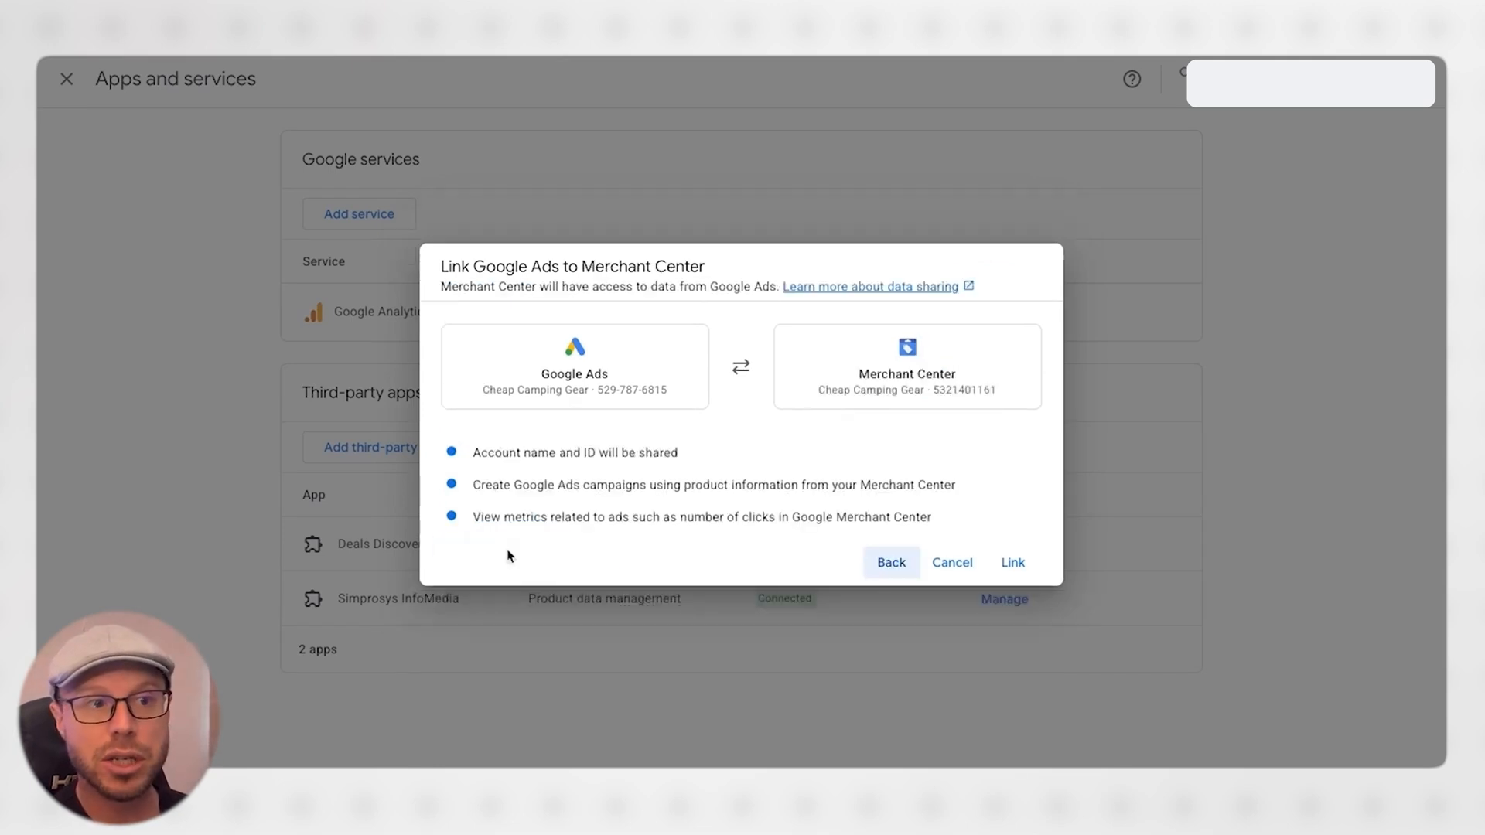
Step: Confirm the Google Ads link so Cheap Camping Gear shows request sent, then view its details panel
{"action": "left_click", "coordinate": [1012, 562]}
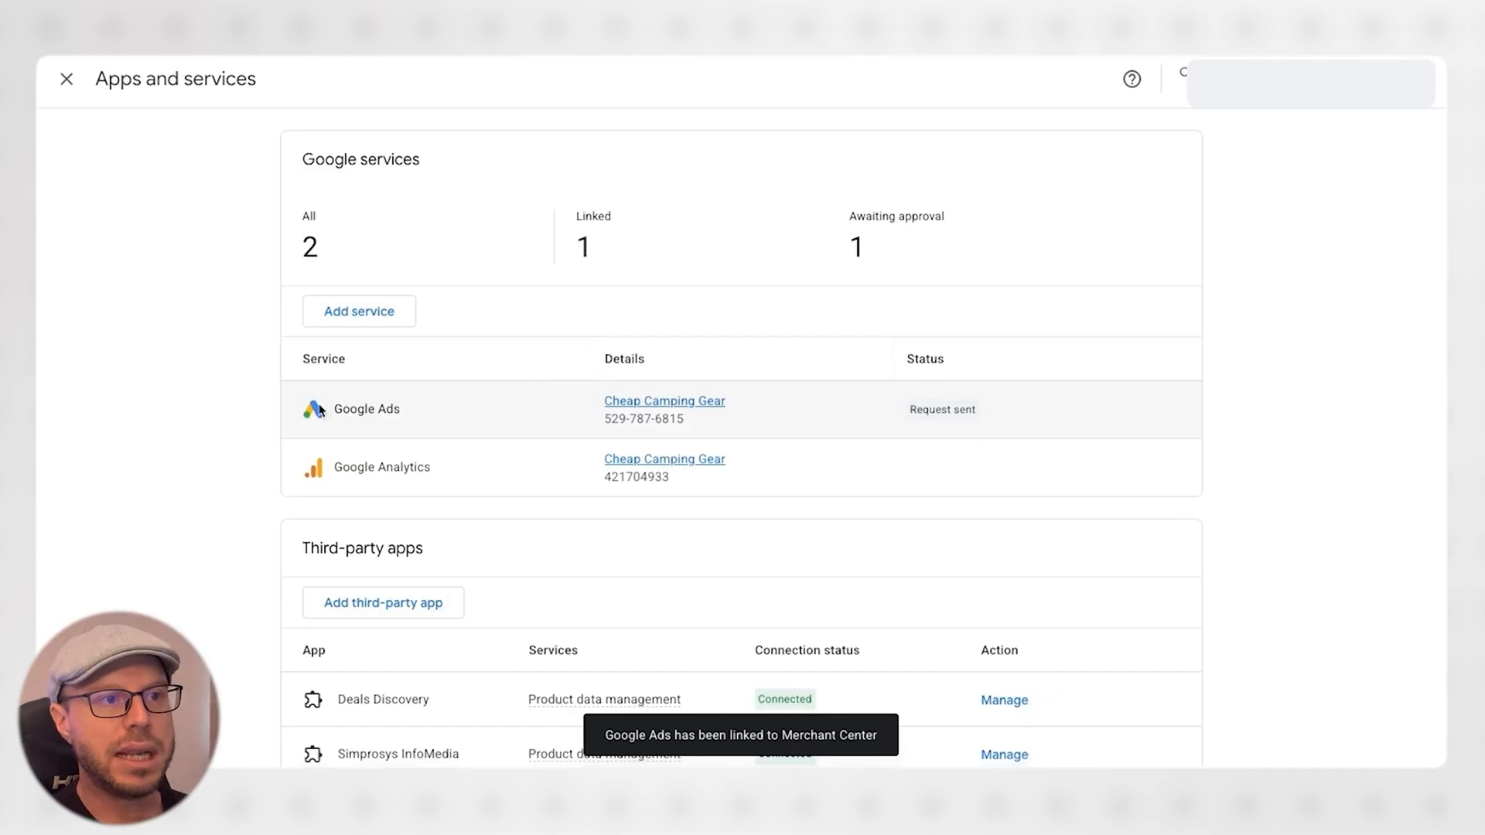
{"action": "left_click", "coordinate": [365, 408]}
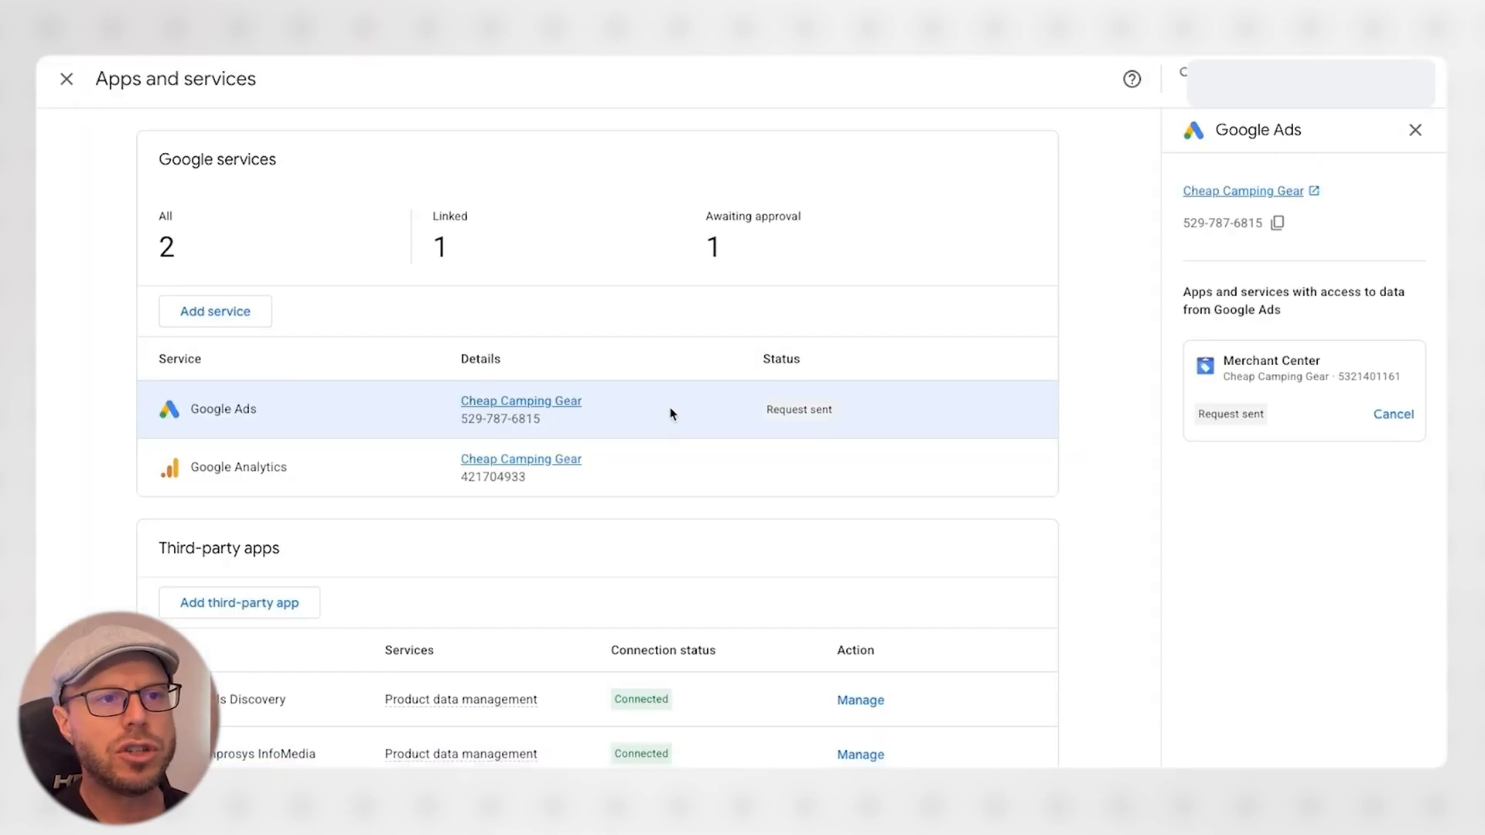
{"action": "mouse_move", "coordinate": [535, 380]}
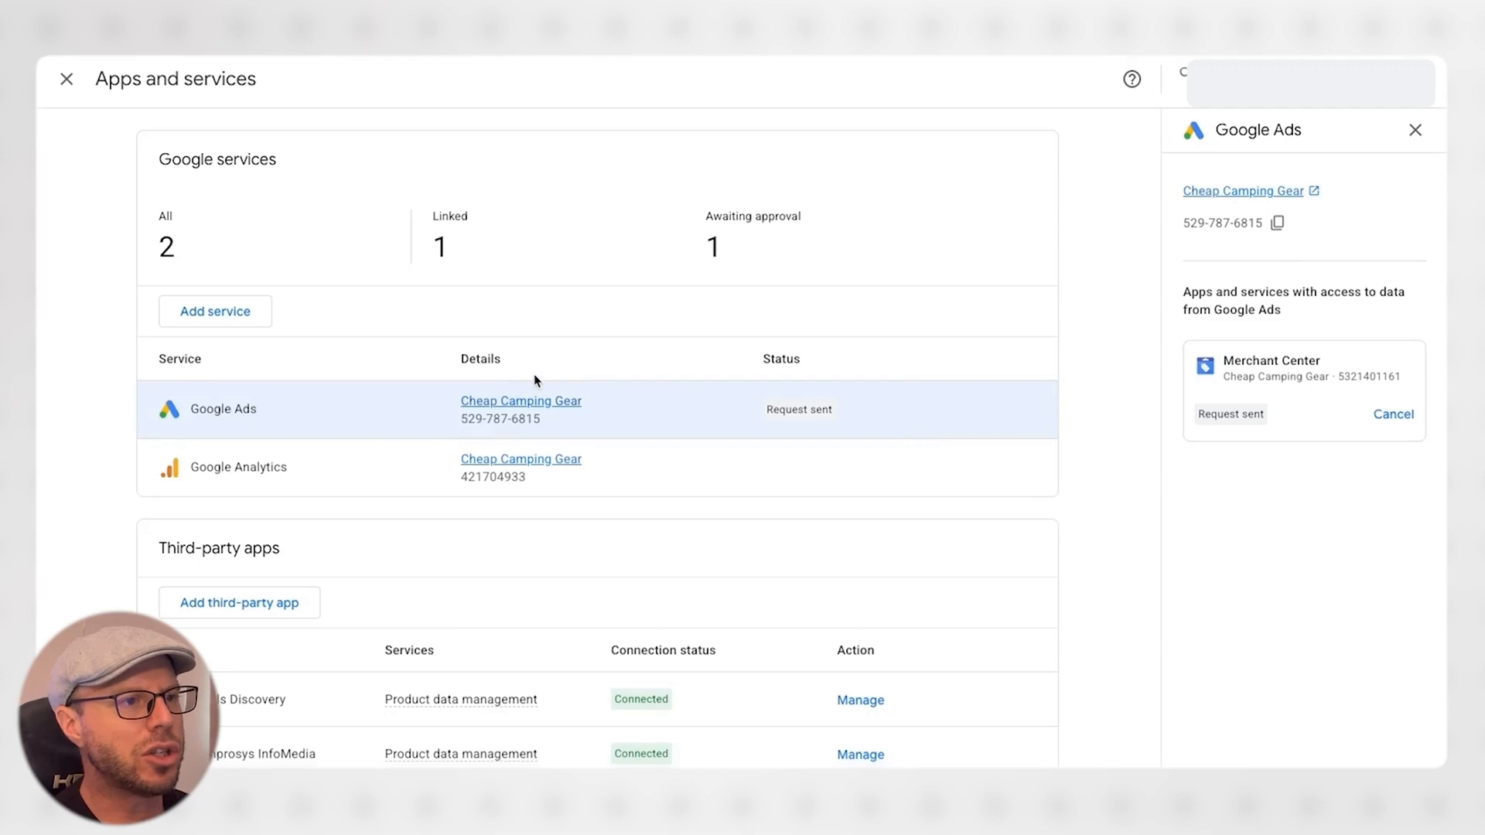
{"action": "mouse_move", "coordinate": [690, 422]}
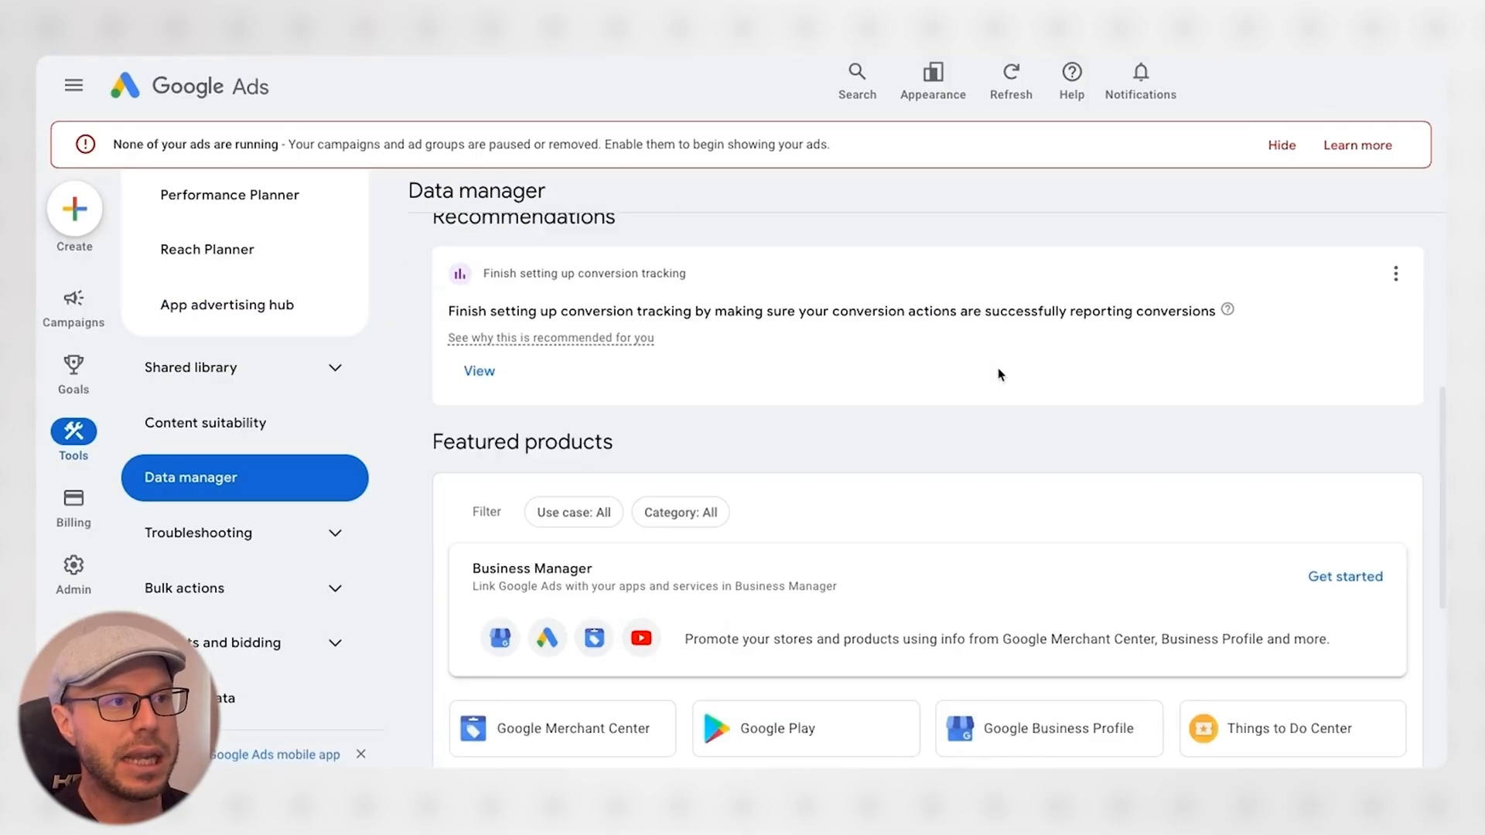
Step: Check and dismiss the Notifications list in Google Ads Data manager
{"action": "left_click", "coordinate": [1140, 78]}
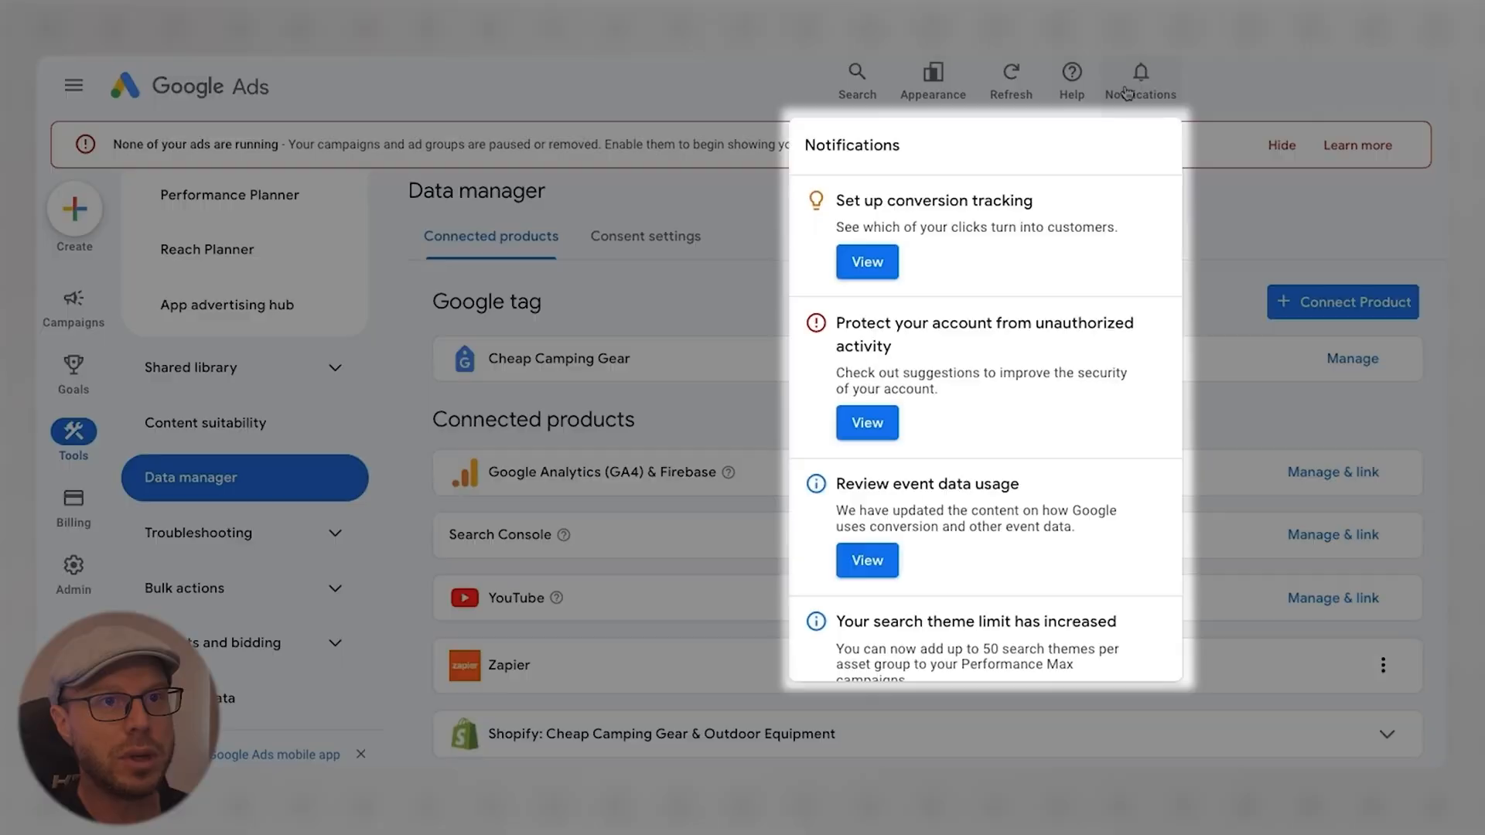
{"action": "left_click", "coordinate": [918, 285]}
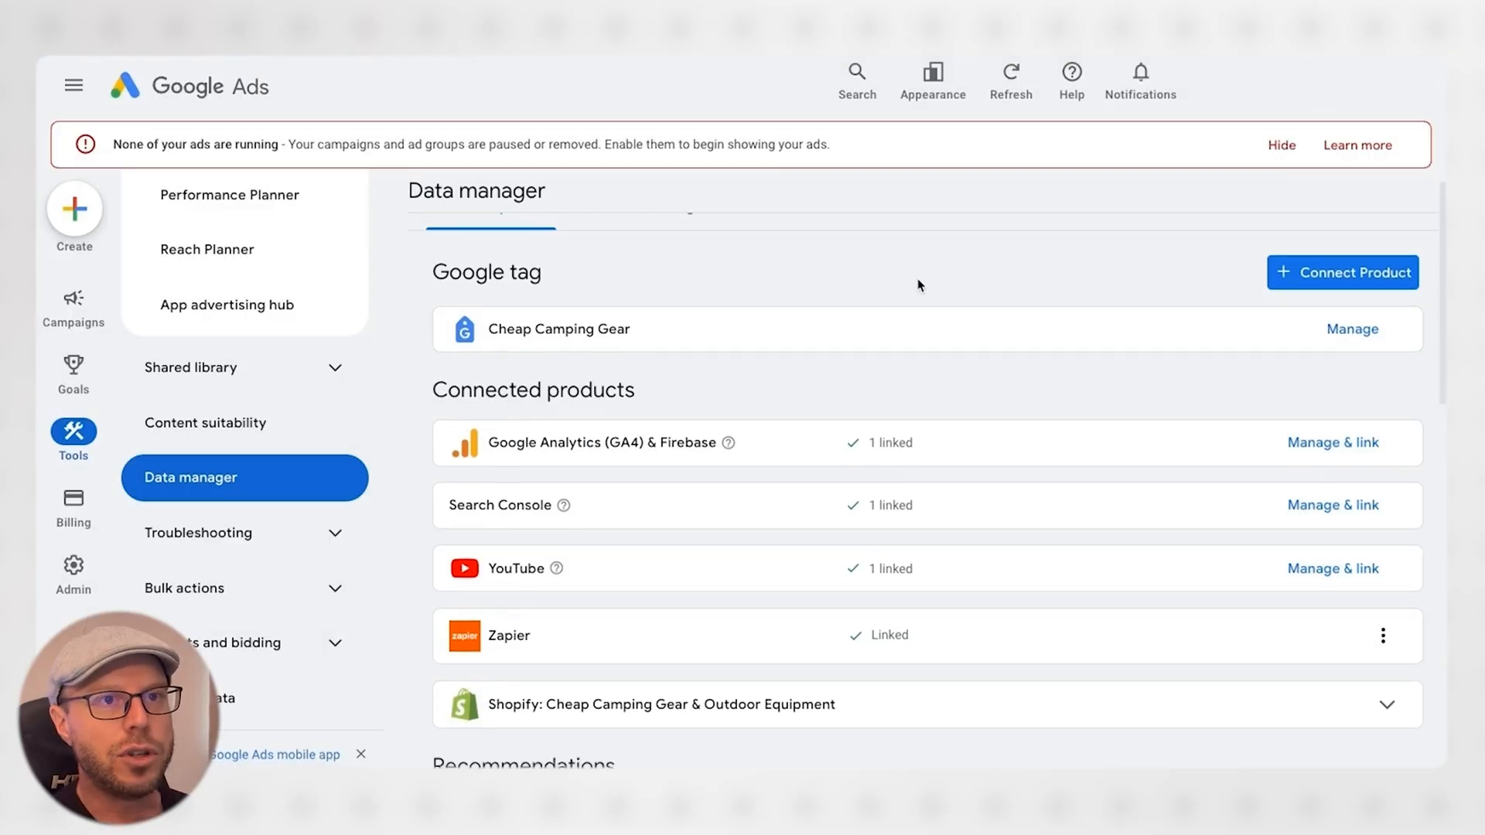
{"action": "scroll", "scroll_direction": "down", "scroll_amount": 3}
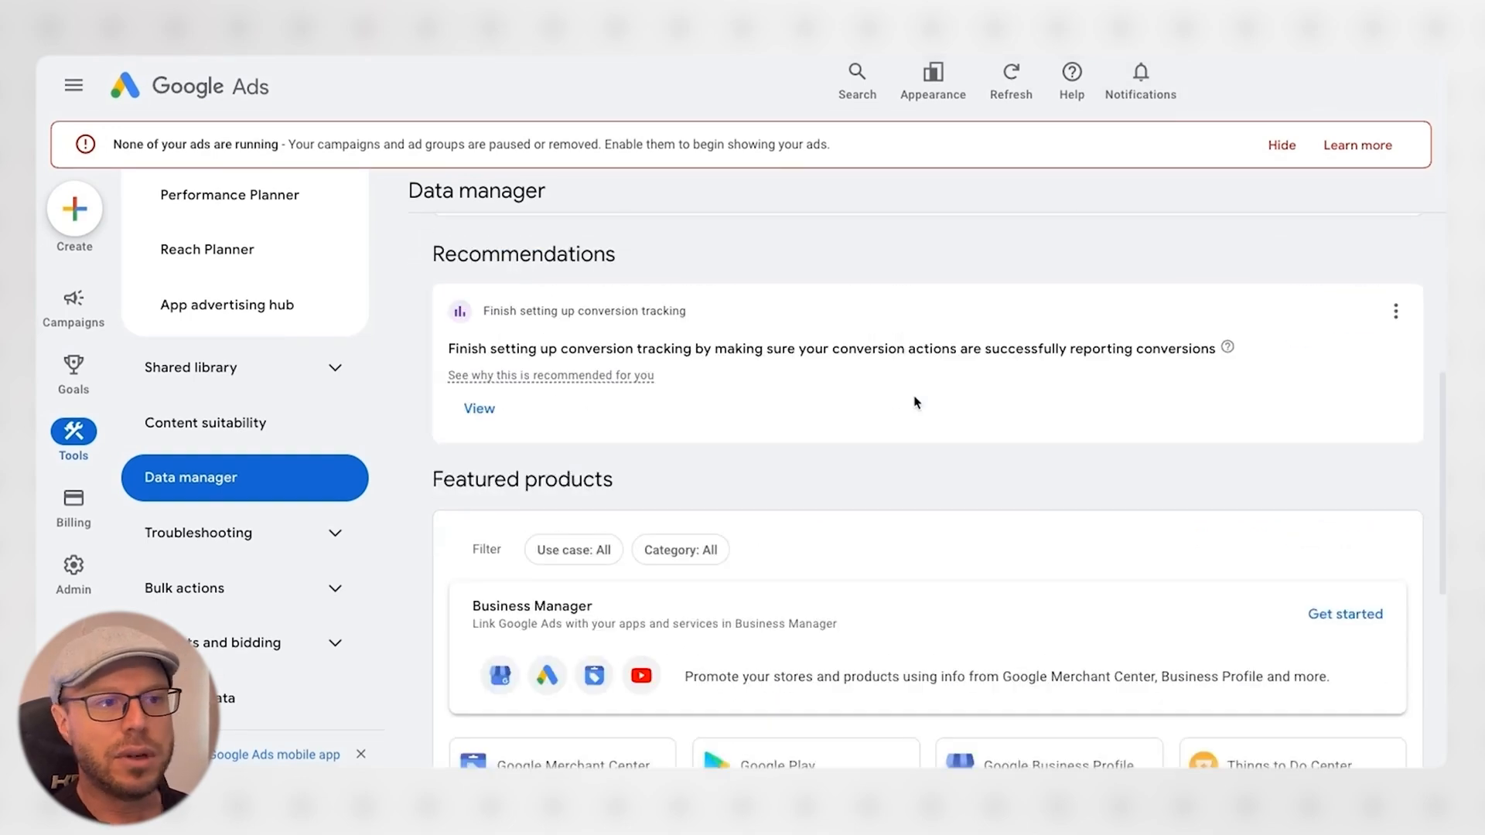
Step: Start Business Manager linking via Get started, then cancel back to the connected products list
{"action": "left_click", "coordinate": [1344, 614]}
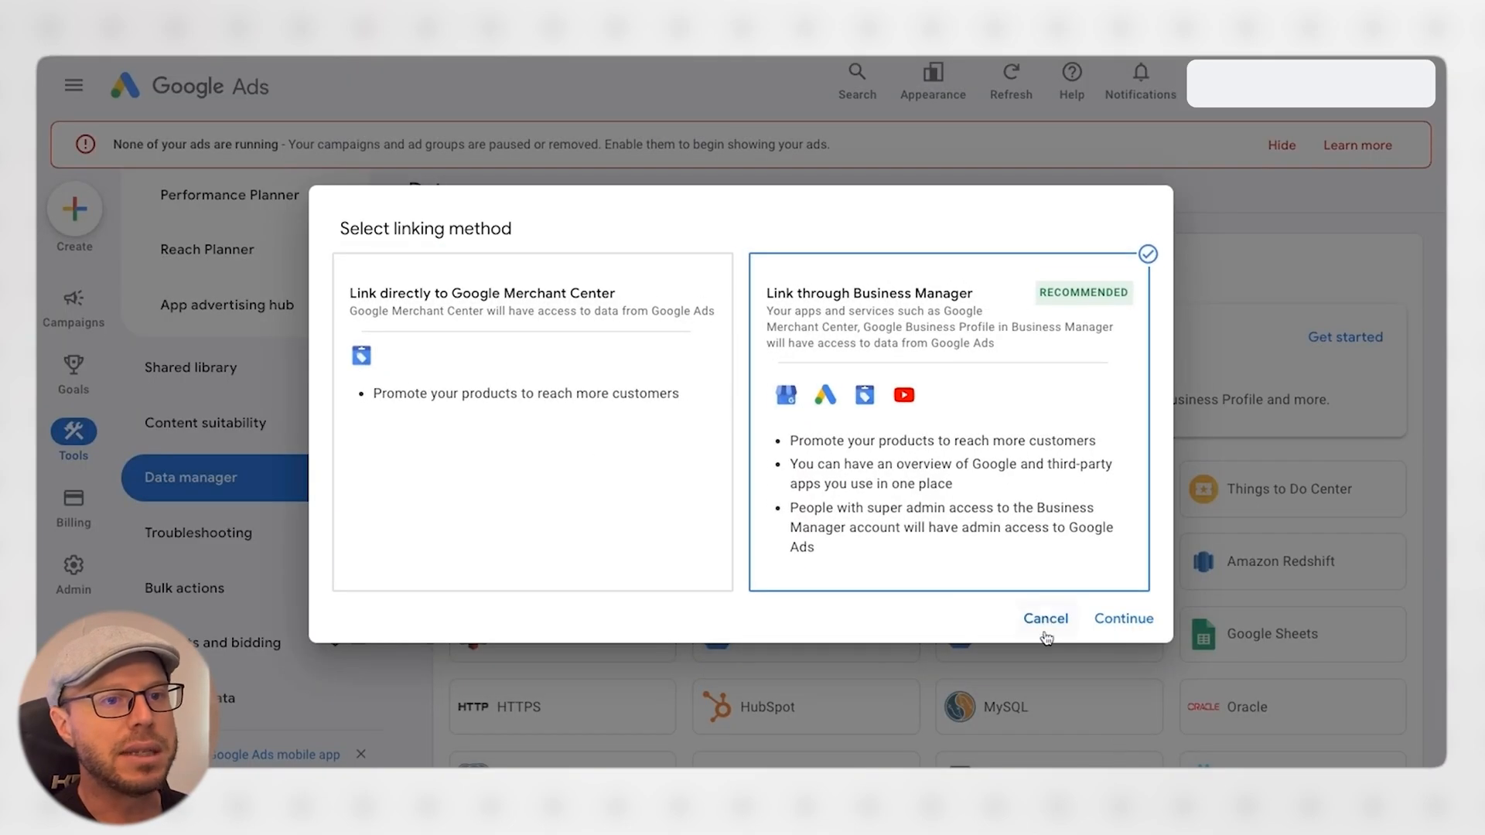
{"action": "left_click", "coordinate": [1046, 617]}
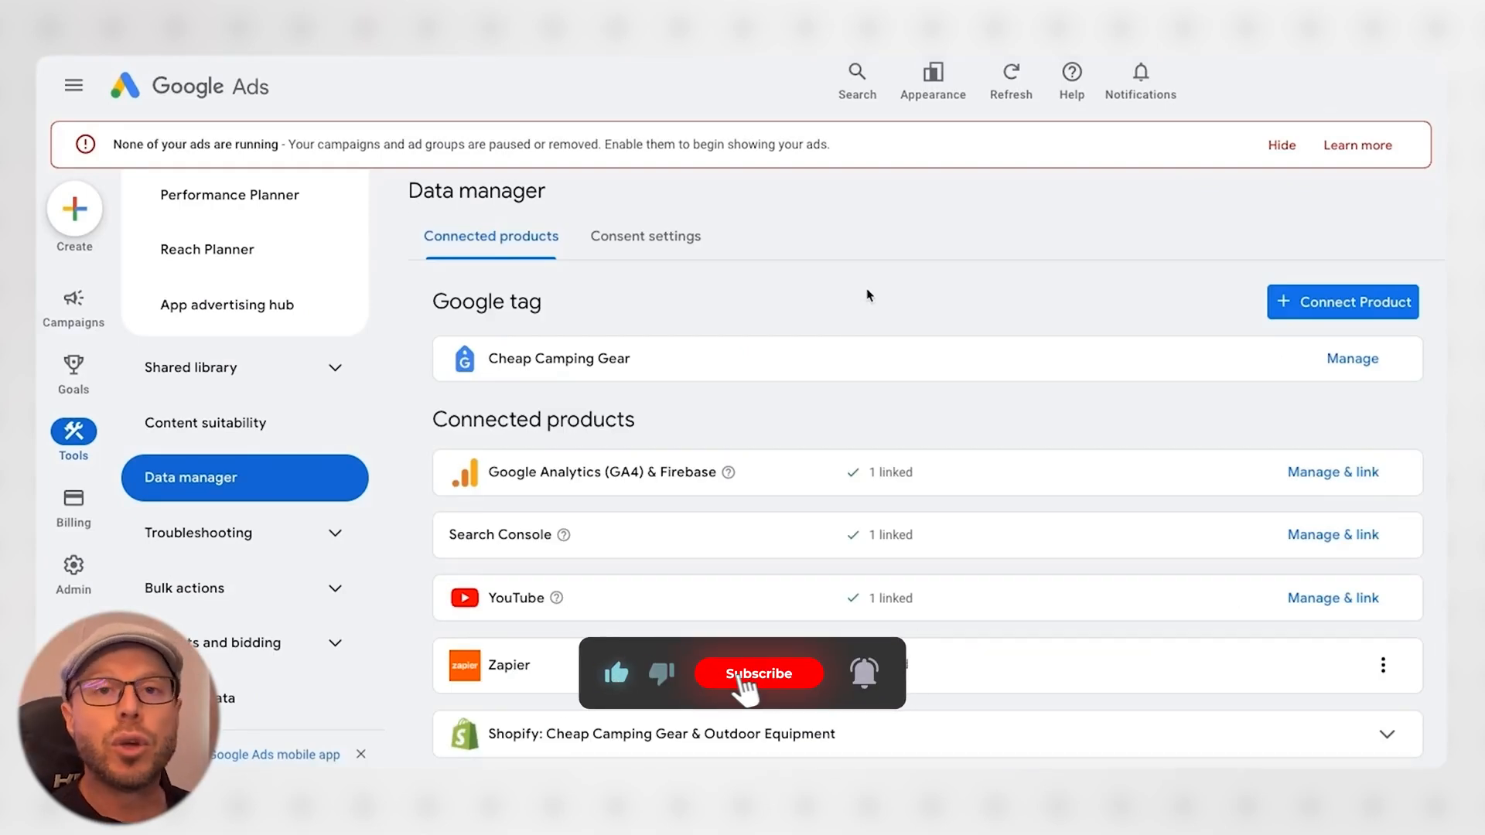
{"action": "left_click", "coordinate": [758, 673]}
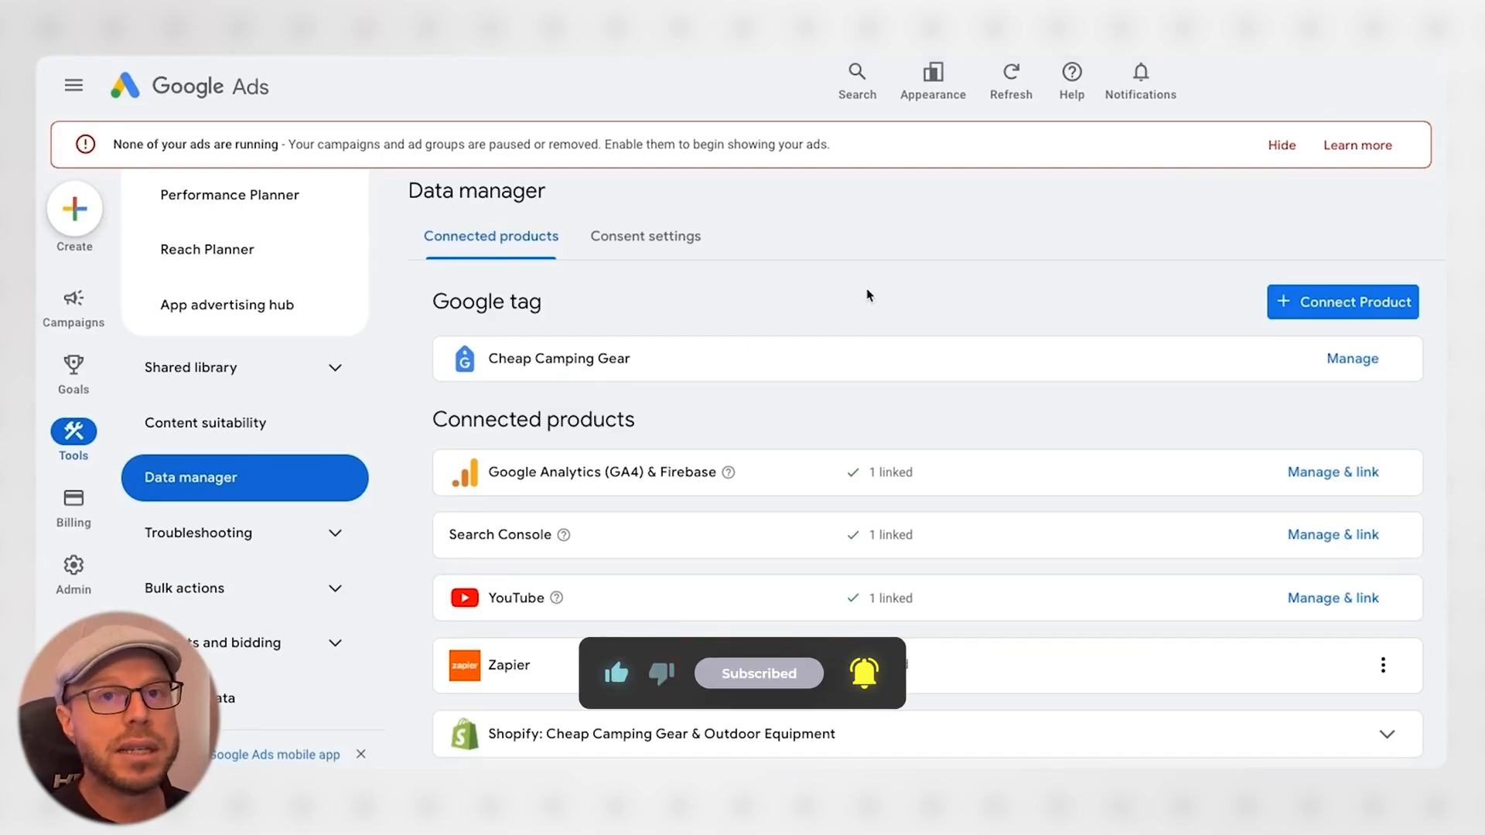